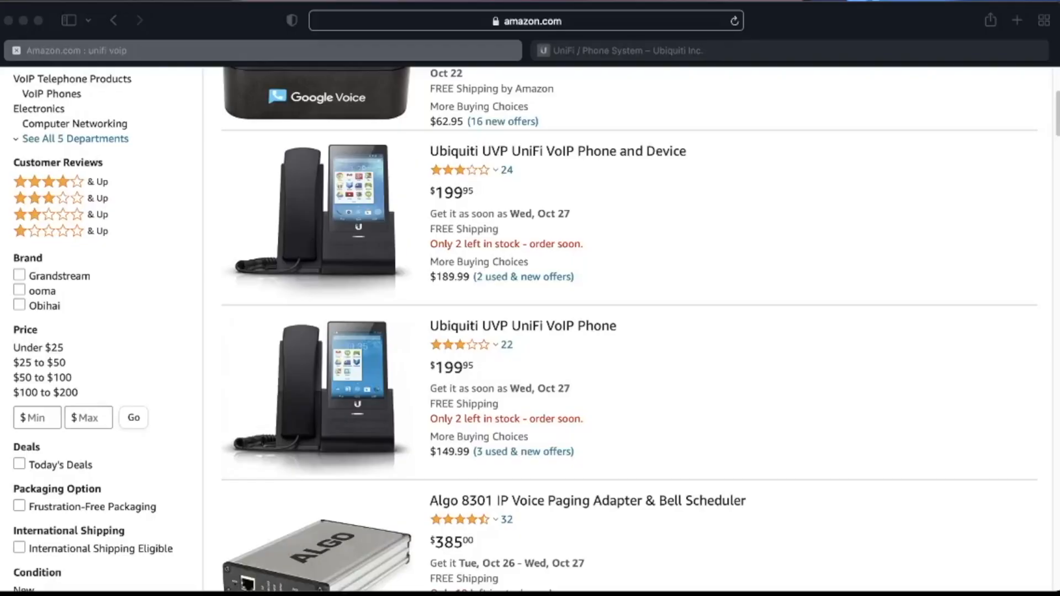
{"action": "mouse_move", "coordinate": [708, 77]}
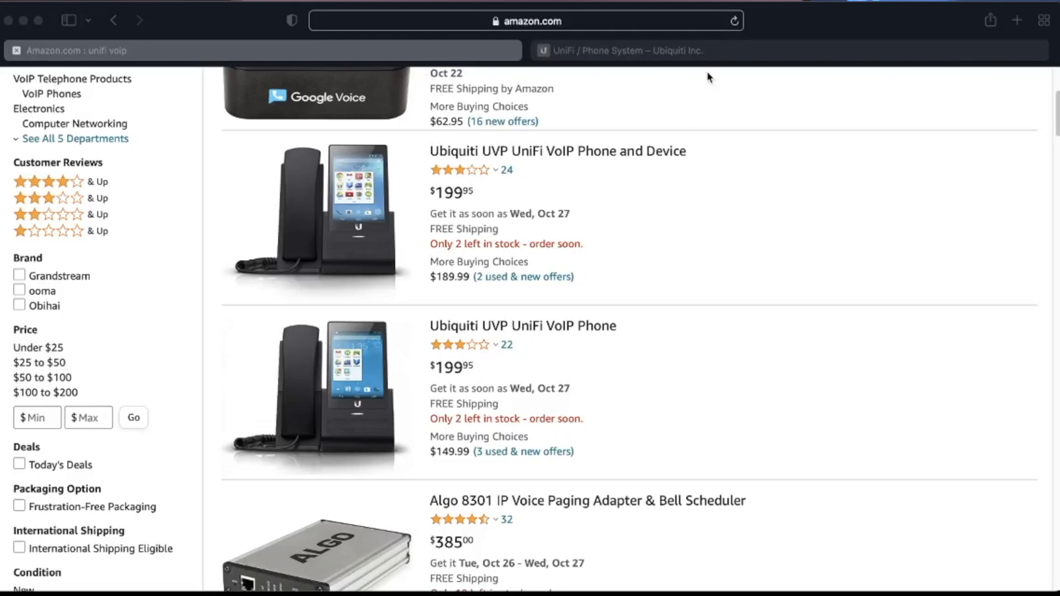
Step: Switch to the Ubiquiti store tab listing the Phone Touch Max, Phone Touch and Phone Flex
{"action": "left_click", "coordinate": [622, 50]}
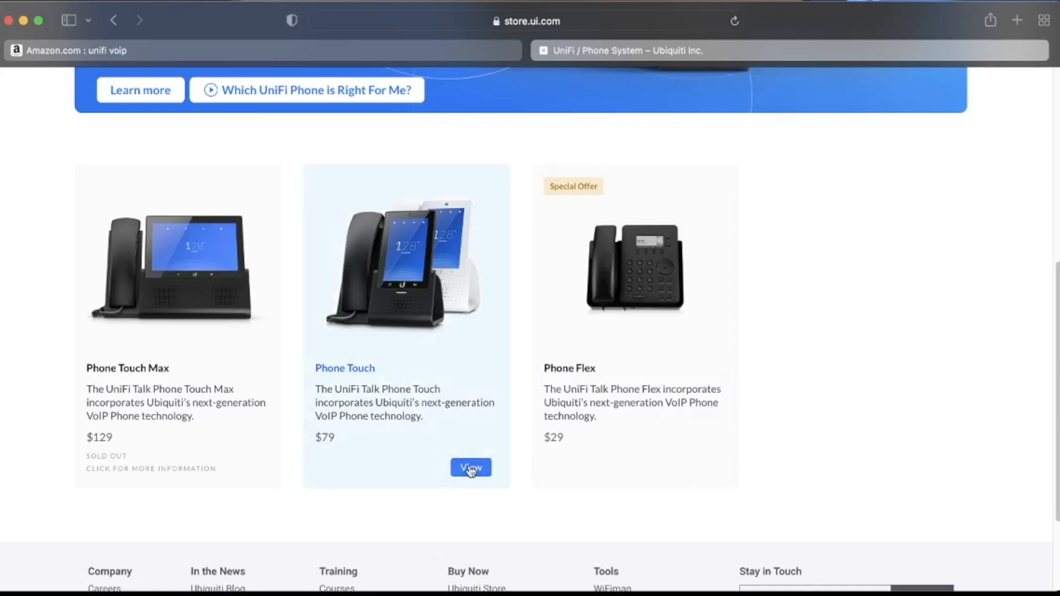
Step: View the Phone Touch card and reveal the $9.99 per line monthly pricing section
{"action": "left_click", "coordinate": [470, 468]}
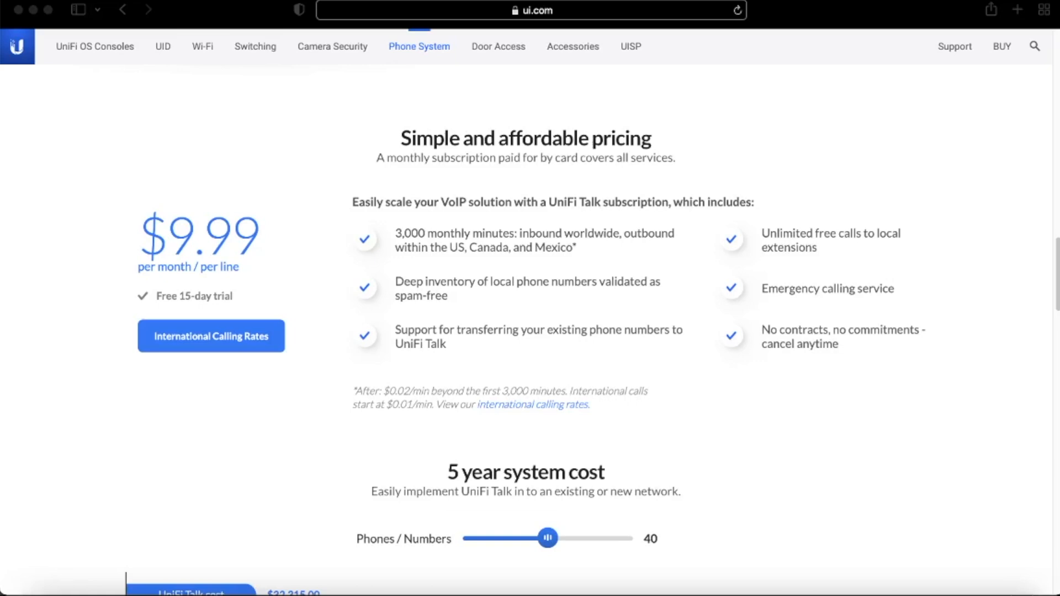
{"action": "mouse_move", "coordinate": [58, 164]}
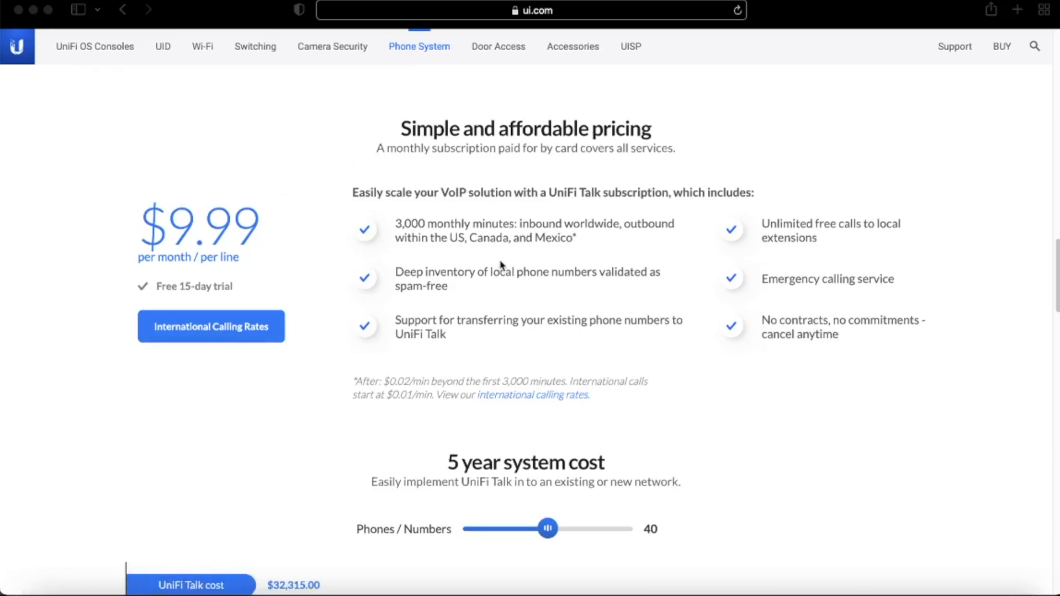
{"action": "mouse_move", "coordinate": [523, 297]}
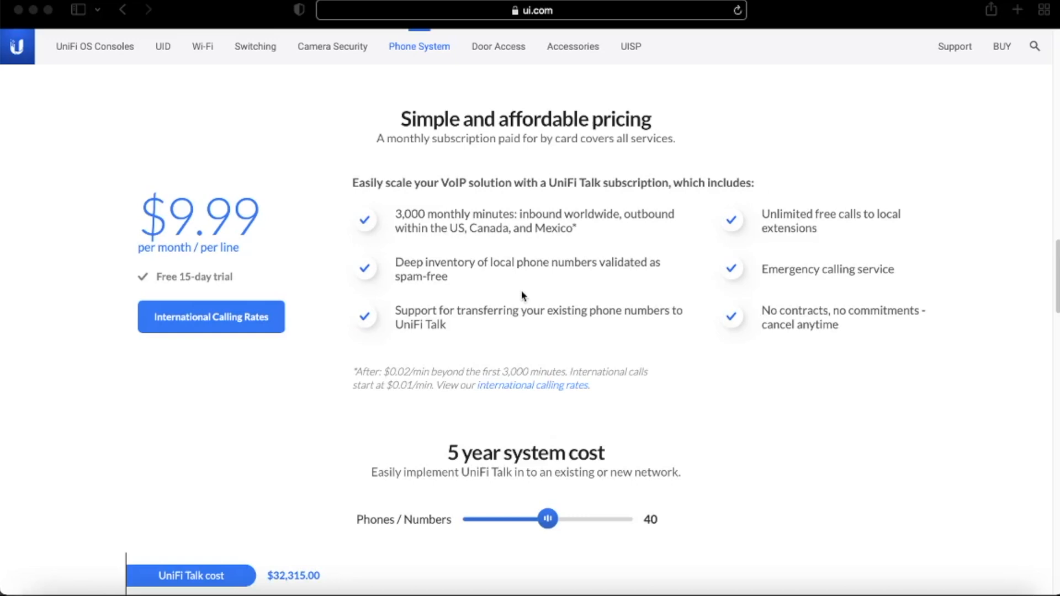
{"action": "scroll", "scroll_direction": "down", "scroll_amount": 3}
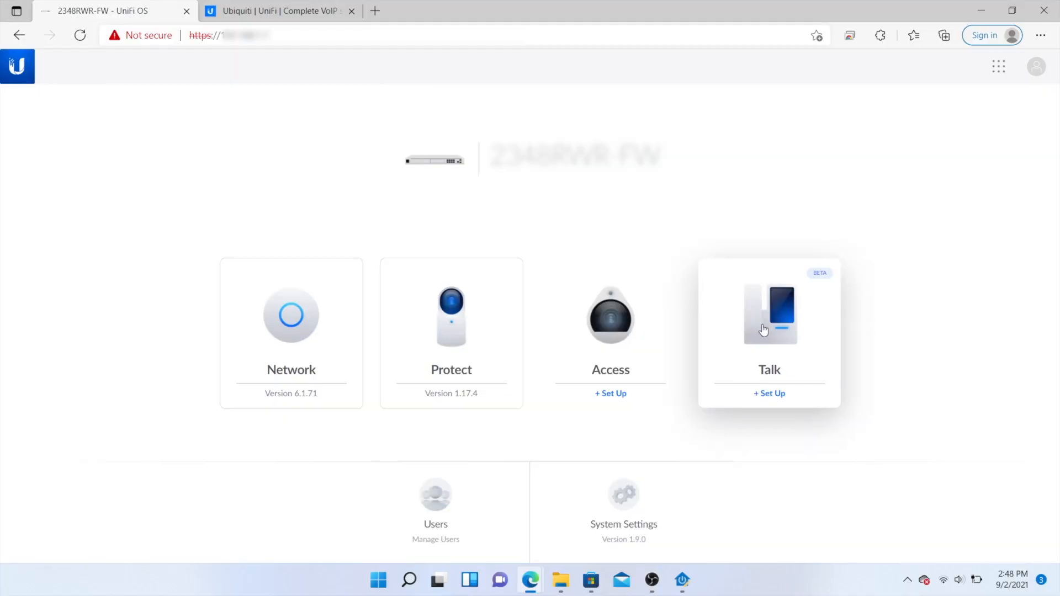
Step: Launch the Talk application and accept its Terms of Service to begin setup
{"action": "left_click", "coordinate": [768, 393]}
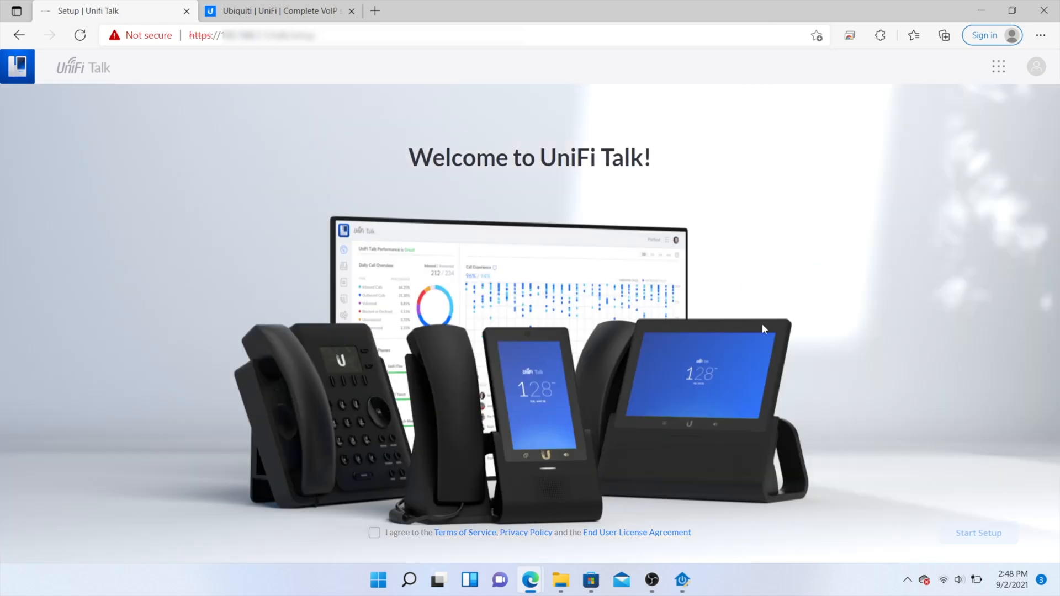
{"action": "mouse_move", "coordinate": [553, 396]}
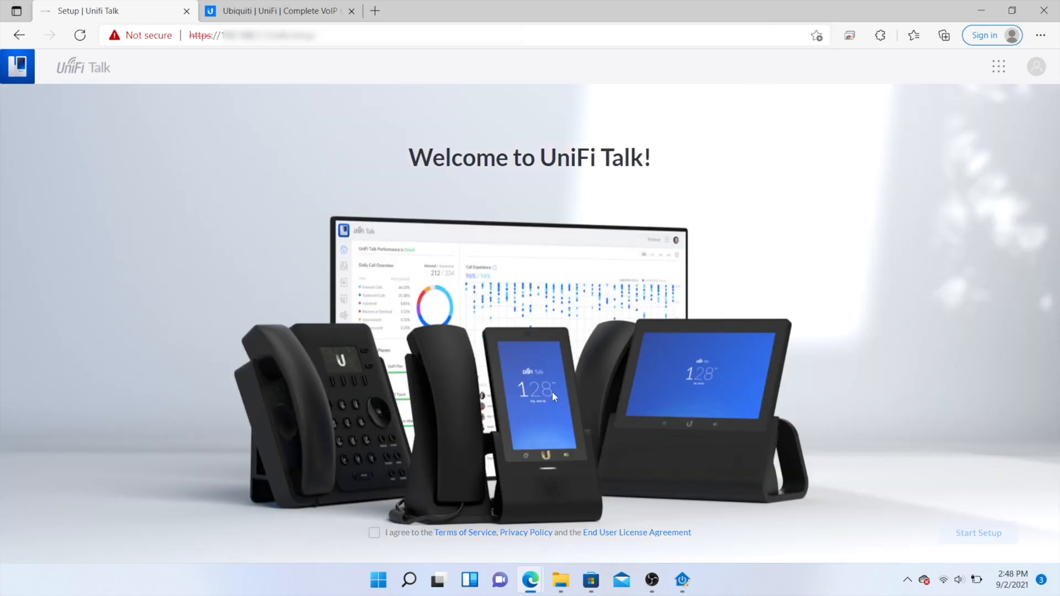
{"action": "mouse_move", "coordinate": [383, 541]}
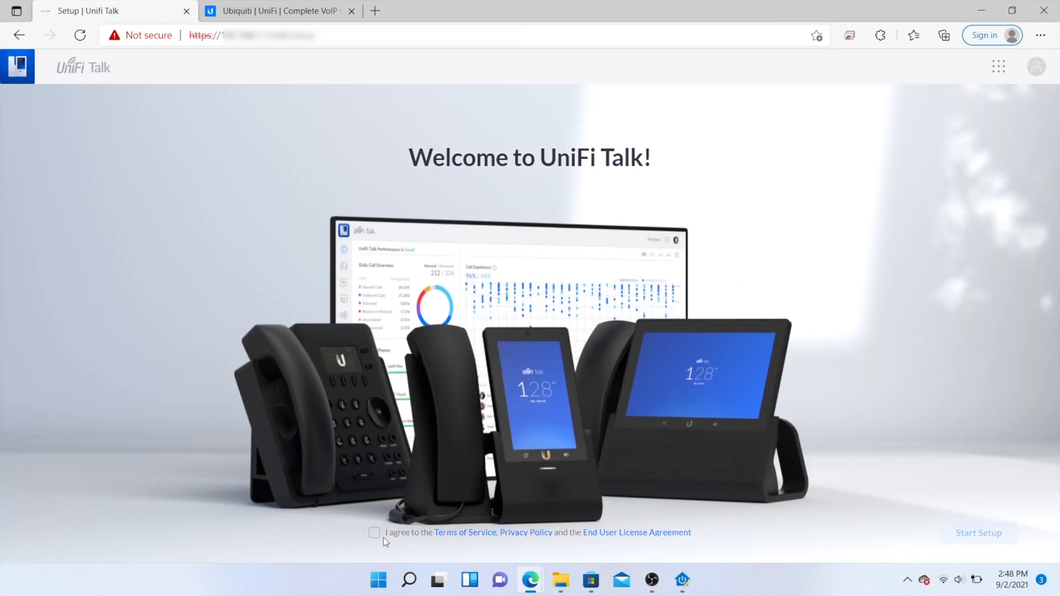
{"action": "left_click", "coordinate": [374, 532]}
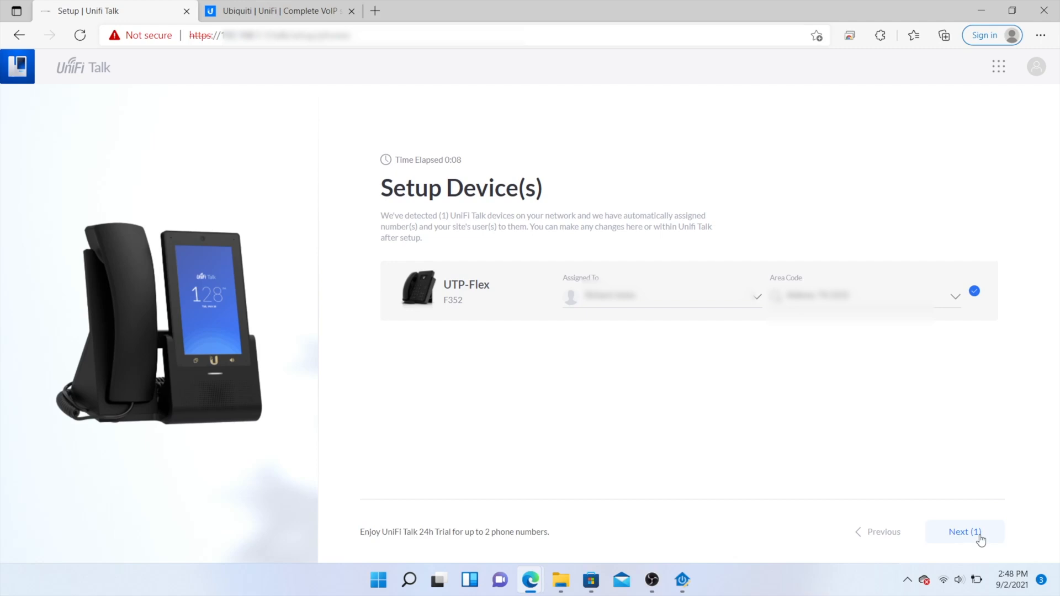
Step: Assign an area code to the UTP-Flex phone from the dropdown list
{"action": "left_click", "coordinate": [953, 297]}
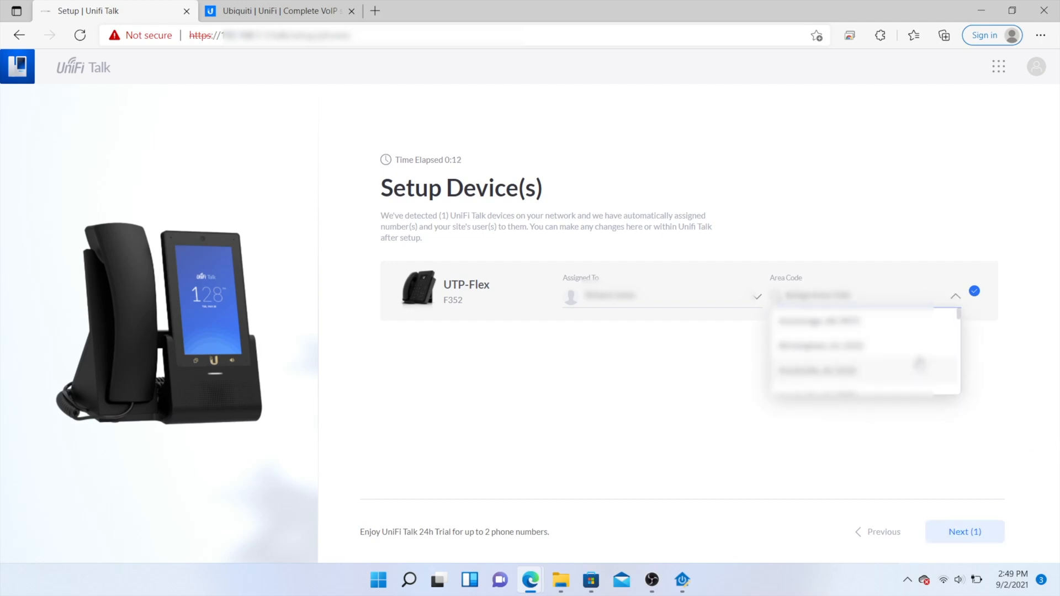
{"action": "scroll", "scroll_direction": "down", "scroll_amount": 3}
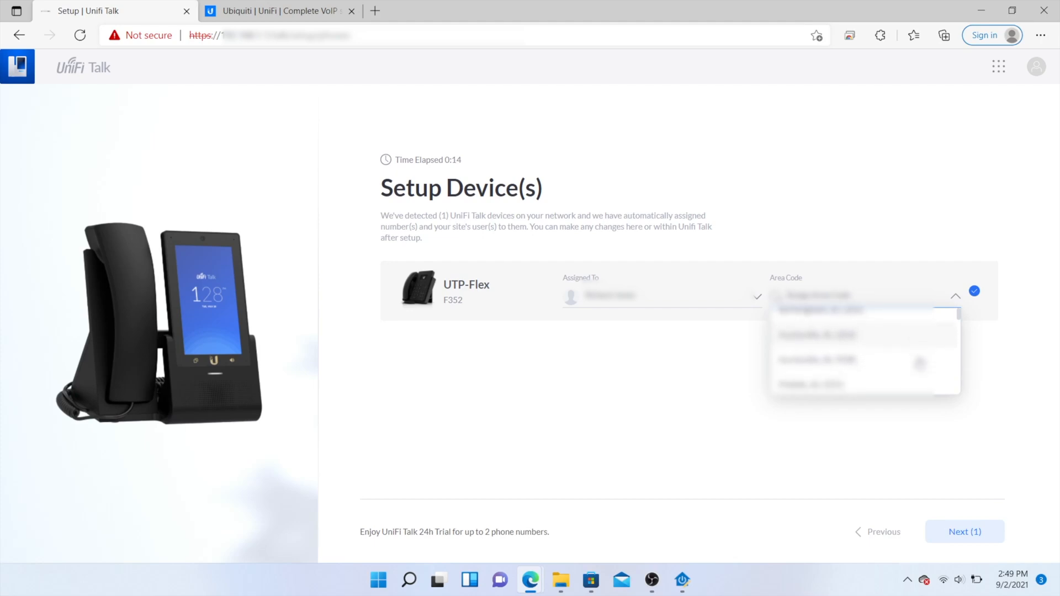
{"action": "scroll", "scroll_direction": "down", "scroll_amount": 3}
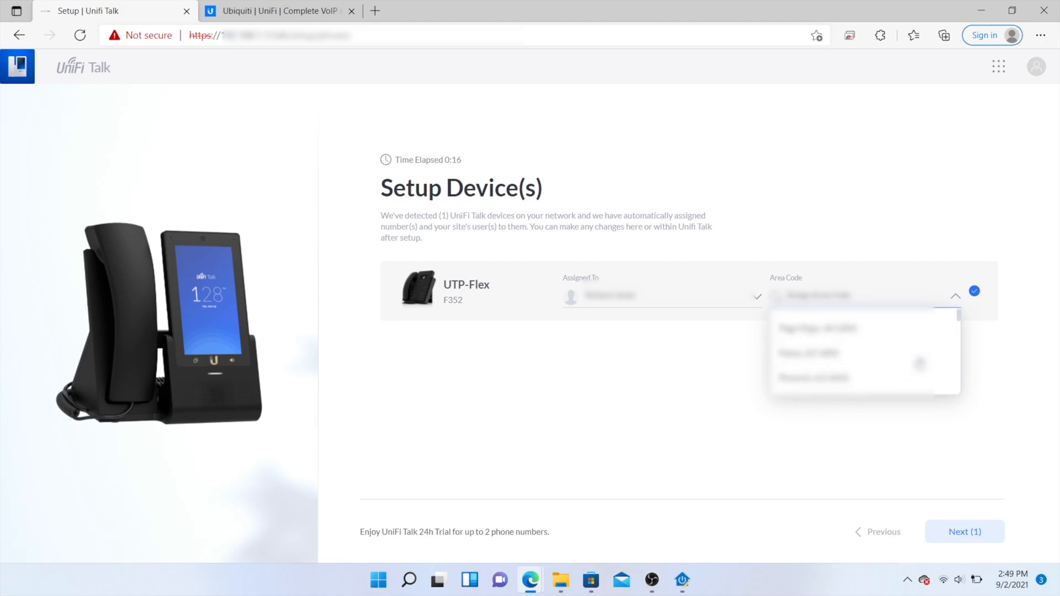
{"action": "scroll", "scroll_direction": "down", "scroll_amount": 3}
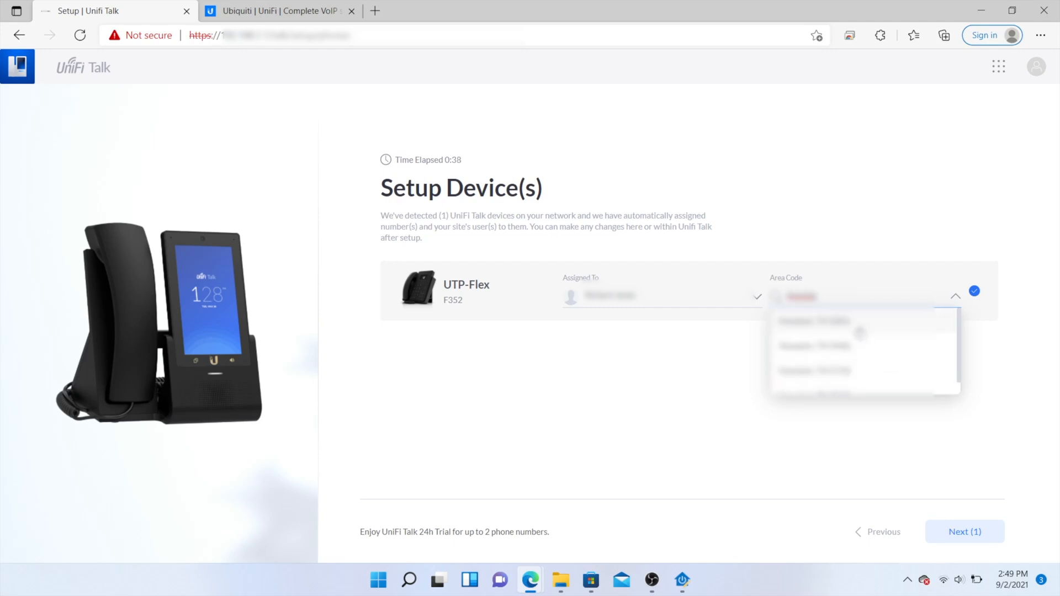
{"action": "left_click", "coordinate": [815, 322]}
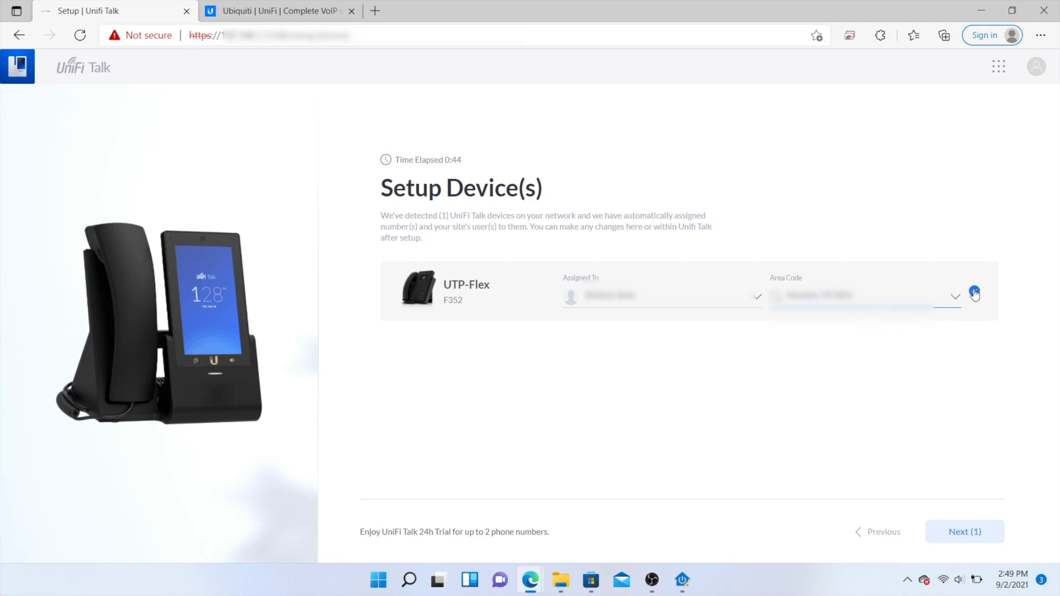
{"action": "mouse_move", "coordinate": [996, 424]}
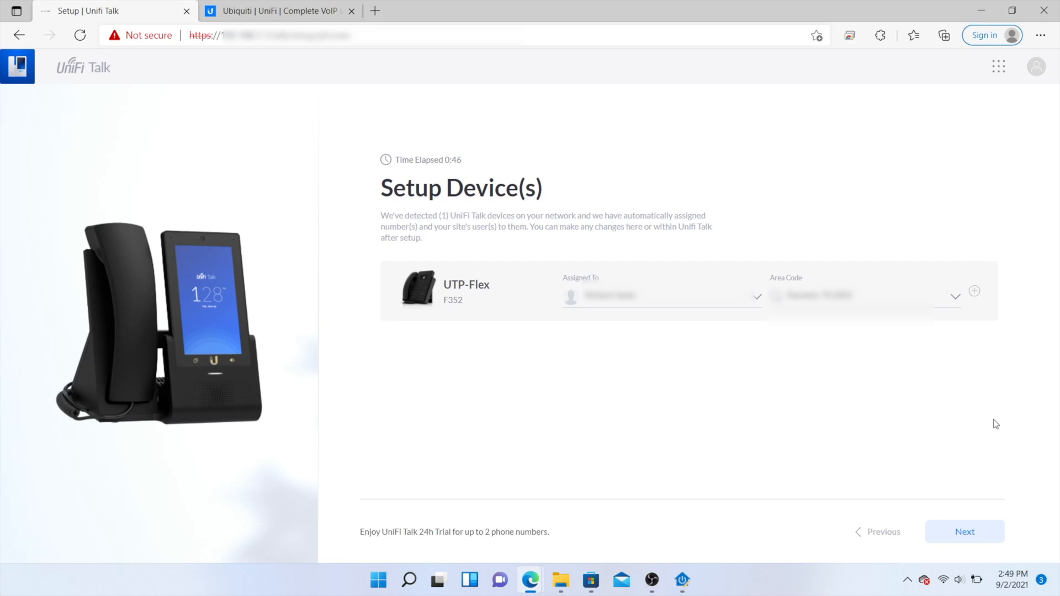
Step: Keep the UTP-Flex phone ticked and advance to the Emergency Services Information step
{"action": "left_click", "coordinate": [974, 290]}
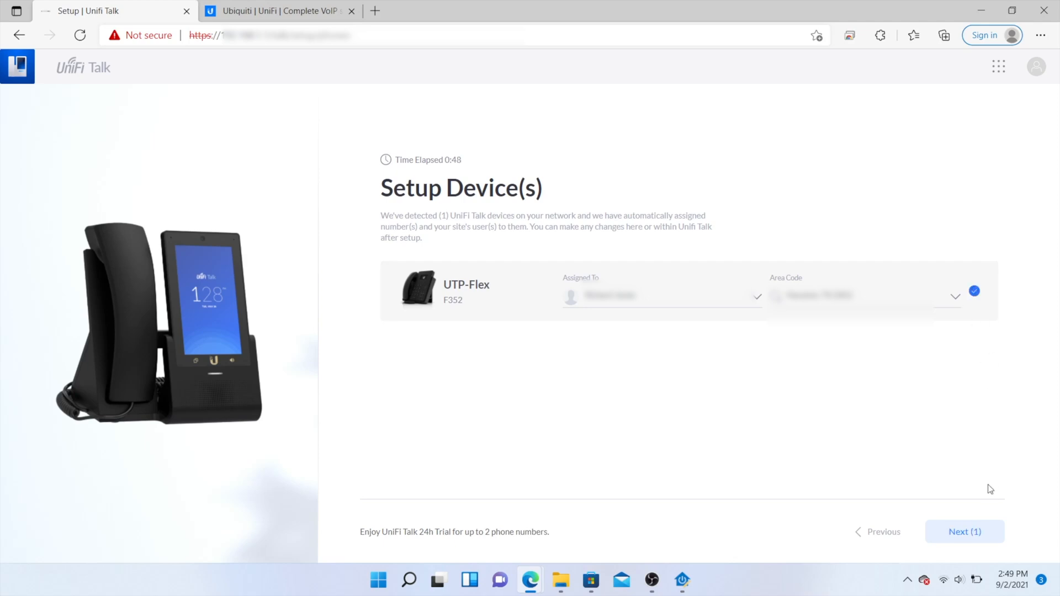
{"action": "left_click", "coordinate": [962, 532]}
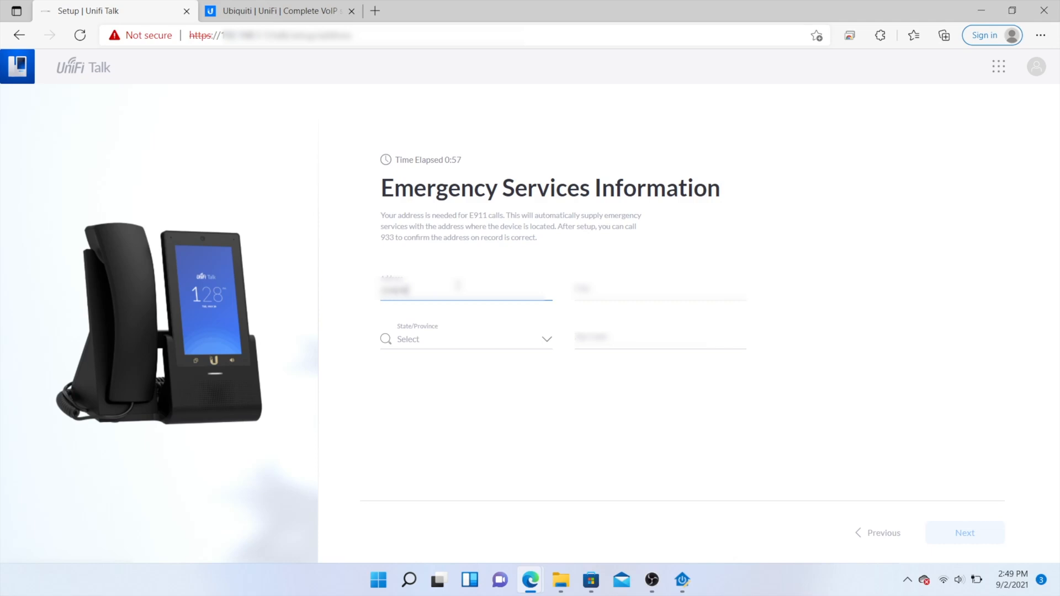
Step: Enter an emergency address in Texas with zip 75001 and submit it, getting an Invalid address warning
{"action": "type", "text": "text"}
{"action": "left_click", "coordinate": [466, 339]}
{"action": "type", "text": "tt"}
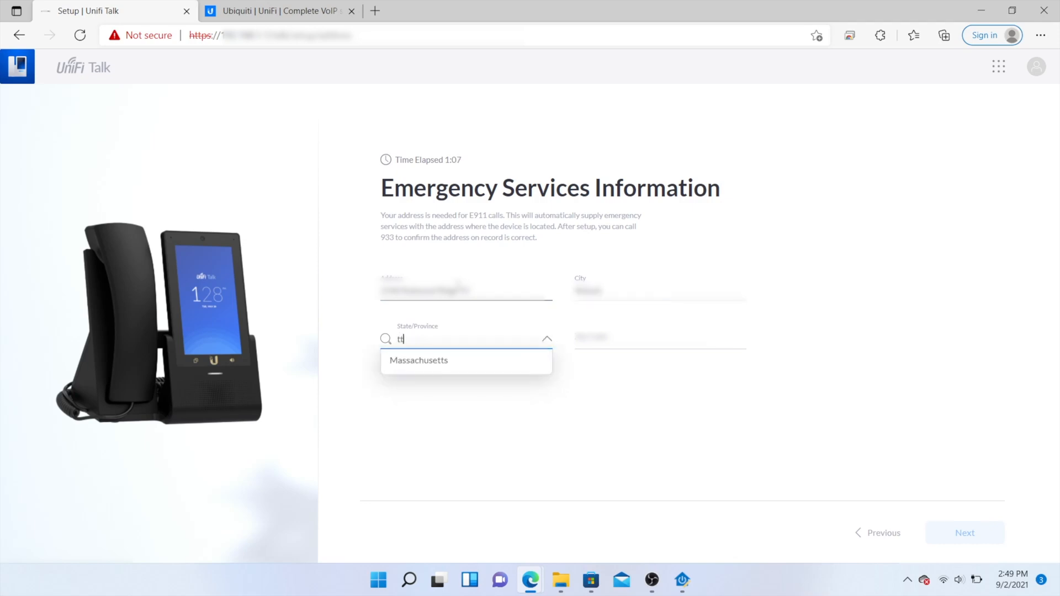
{"action": "type", "text": "e"}
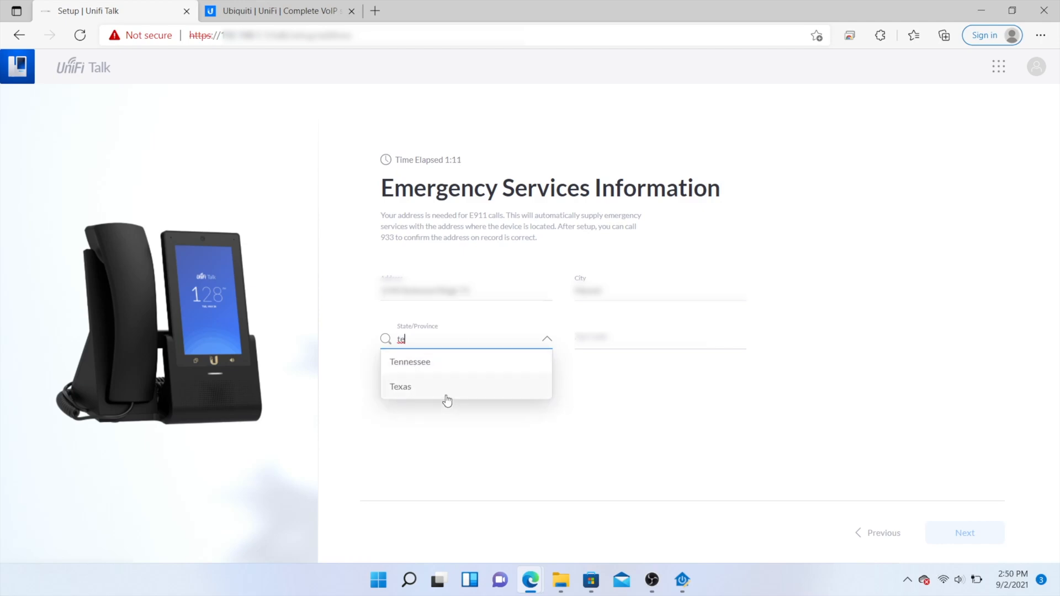
{"action": "left_click", "coordinate": [400, 386]}
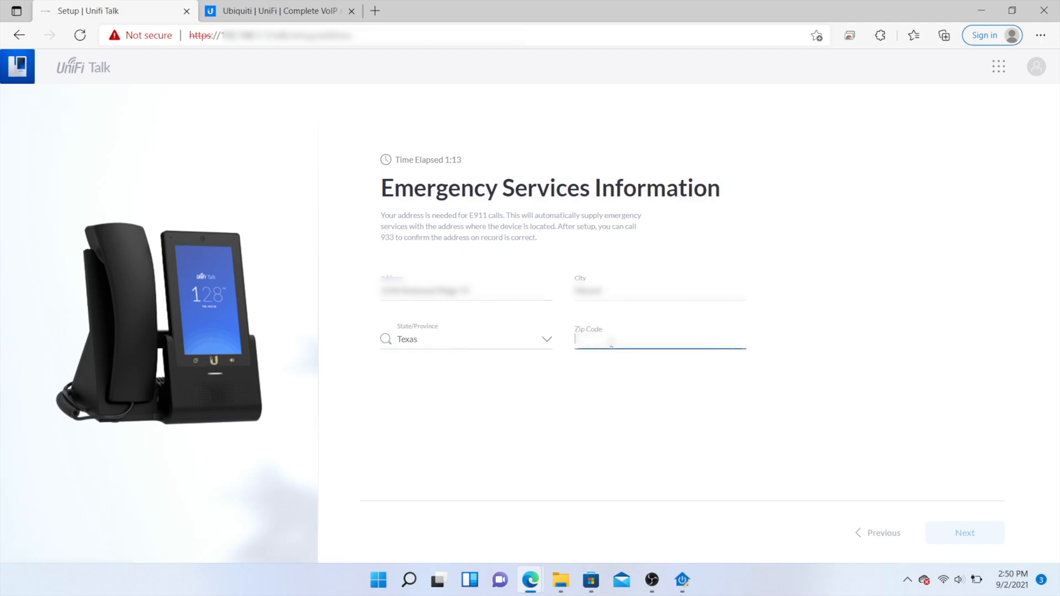
{"action": "type", "text": "75001"}
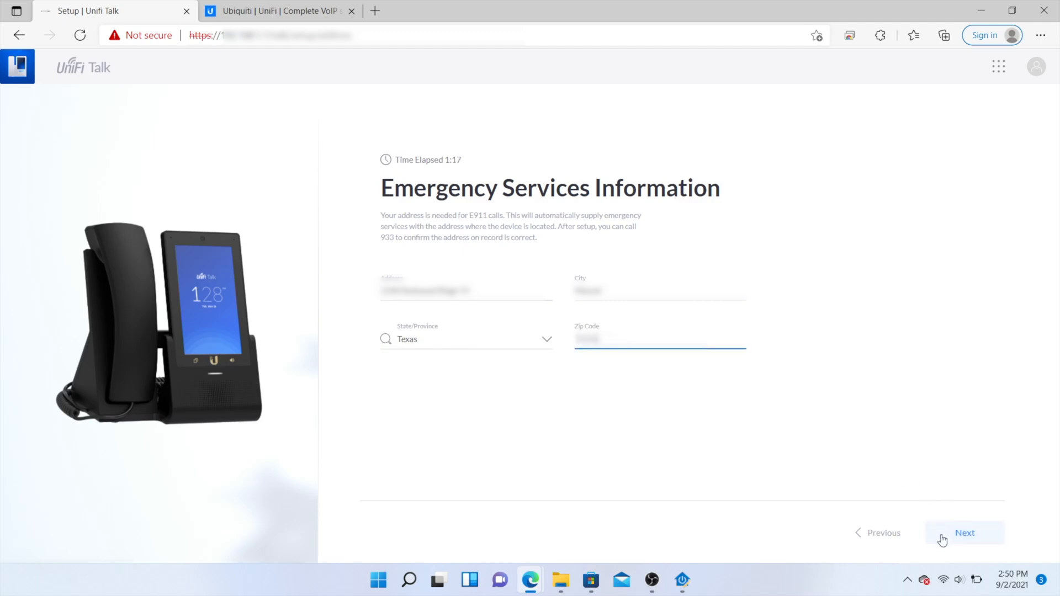
{"action": "left_click", "coordinate": [964, 532]}
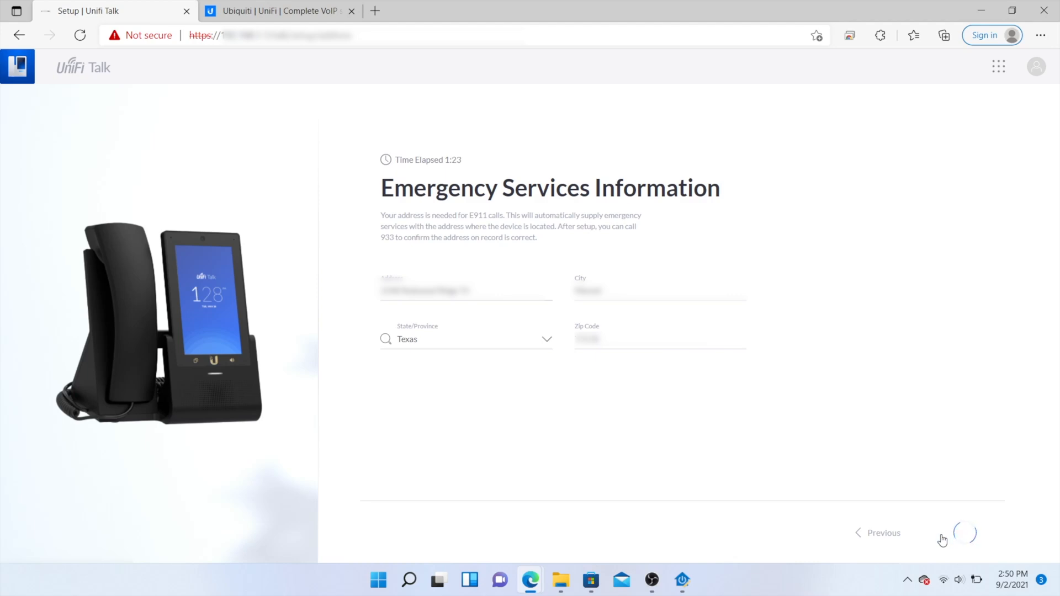
{"action": "left_click", "coordinate": [964, 532]}
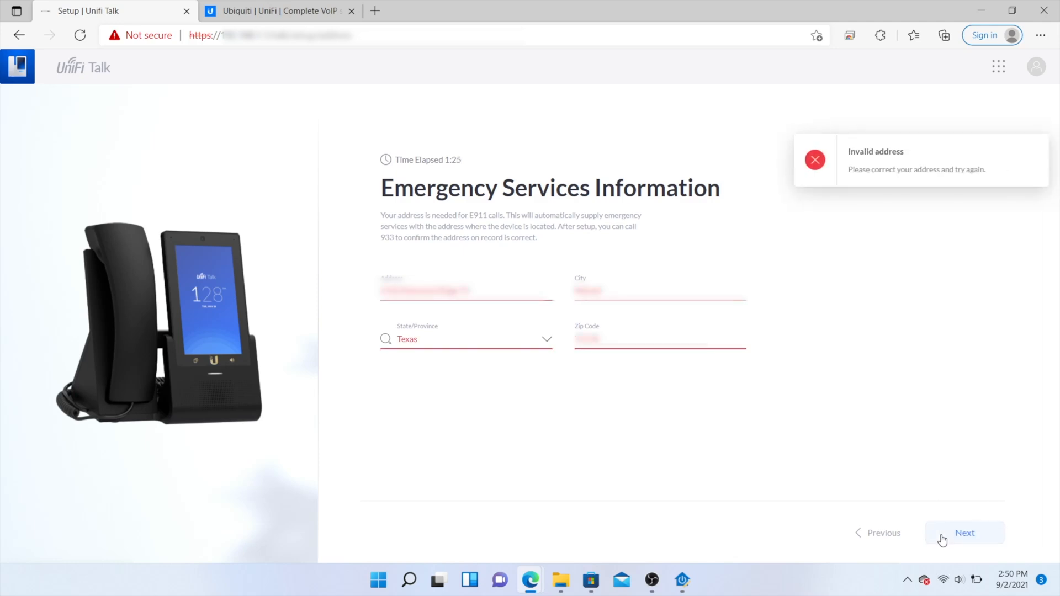
{"action": "mouse_move", "coordinate": [590, 370]}
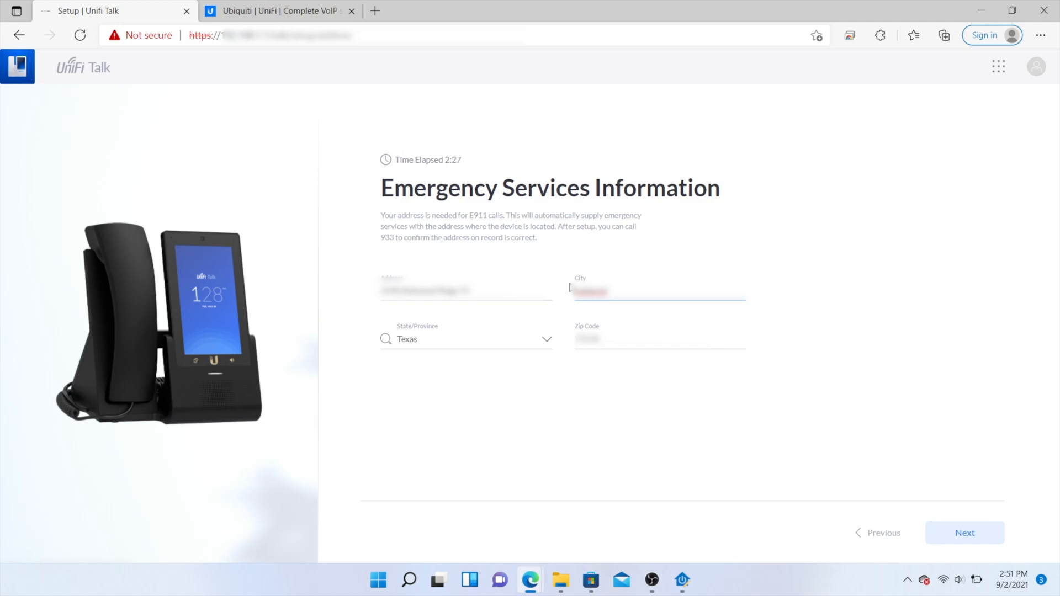
Step: Correct the city in the emergency address and resubmit it for confirmation
{"action": "left_click", "coordinate": [659, 339]}
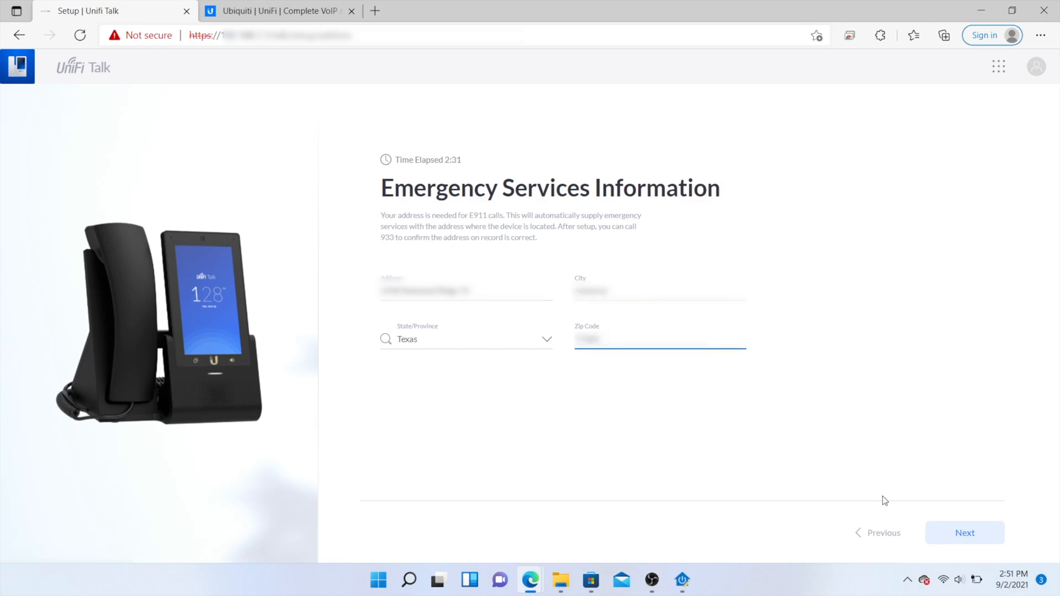
{"action": "left_click", "coordinate": [965, 532]}
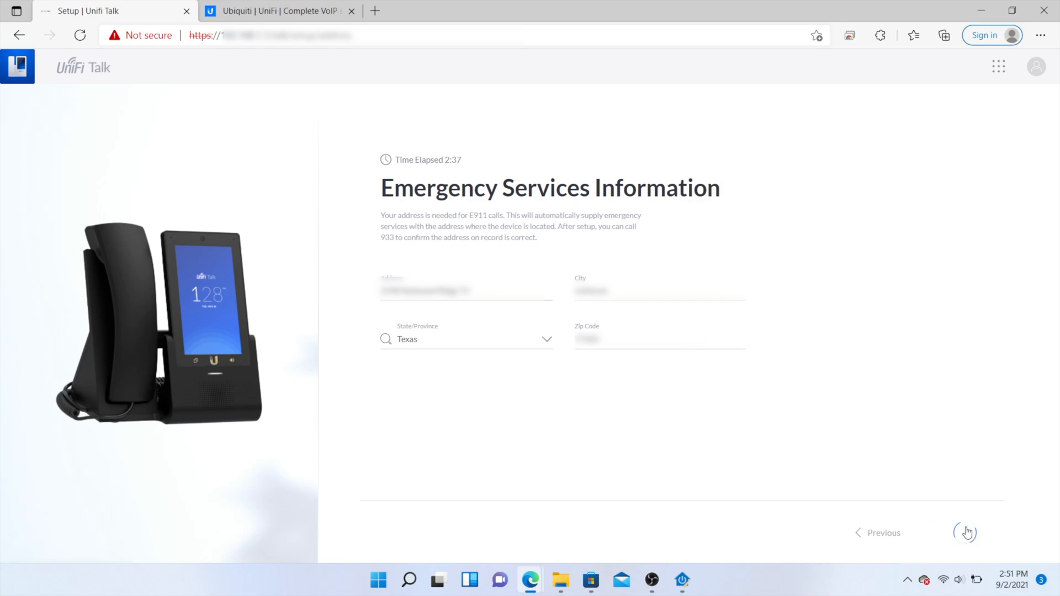
{"action": "left_click", "coordinate": [966, 532]}
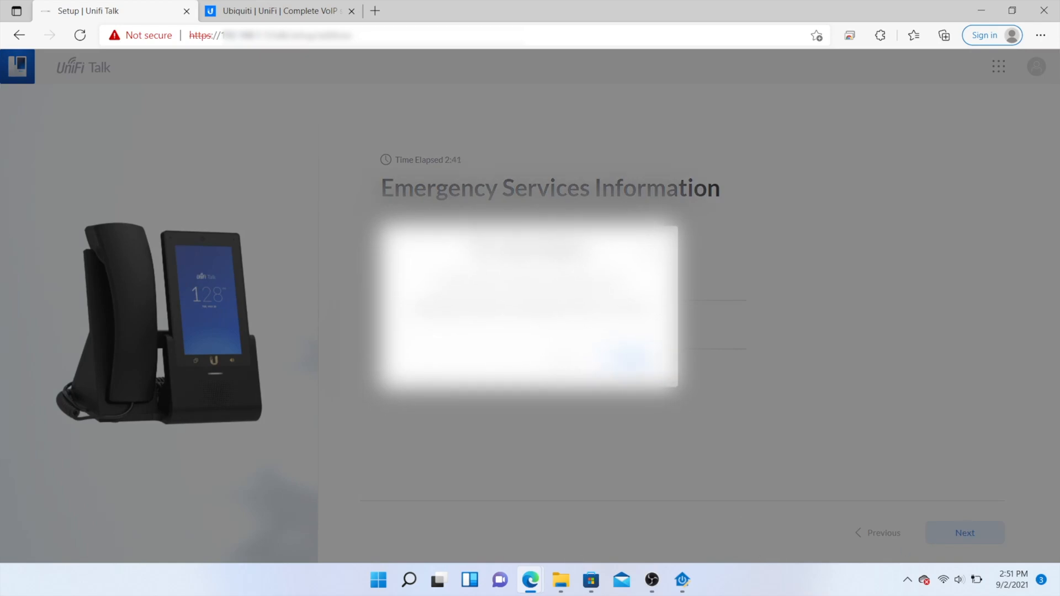
Step: Confirm the emergency address and dismiss the Installation Survey to reach the Devices list
{"action": "left_click", "coordinate": [965, 532]}
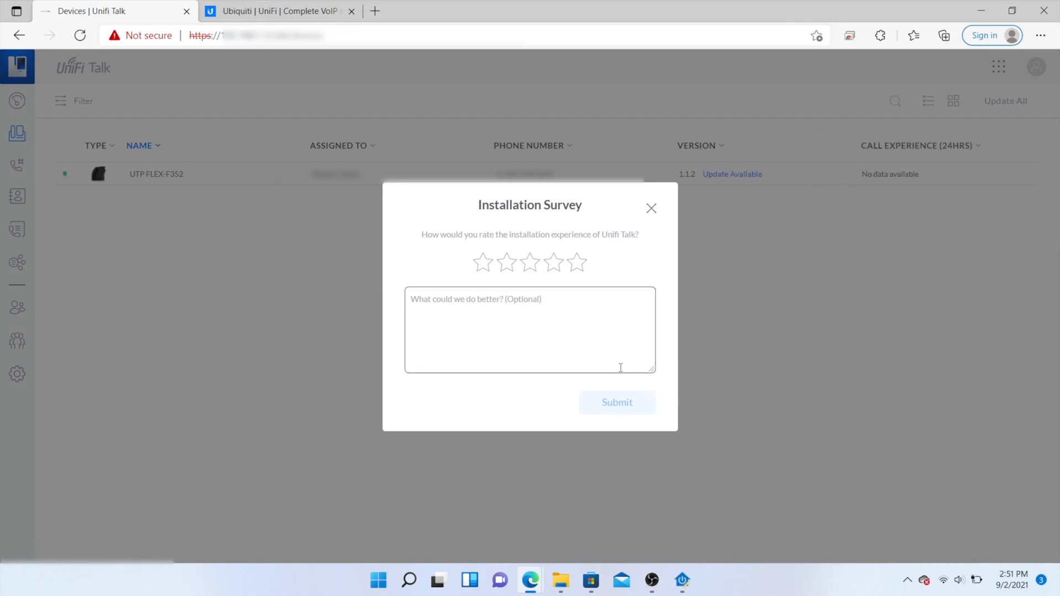
{"action": "left_click", "coordinate": [576, 262]}
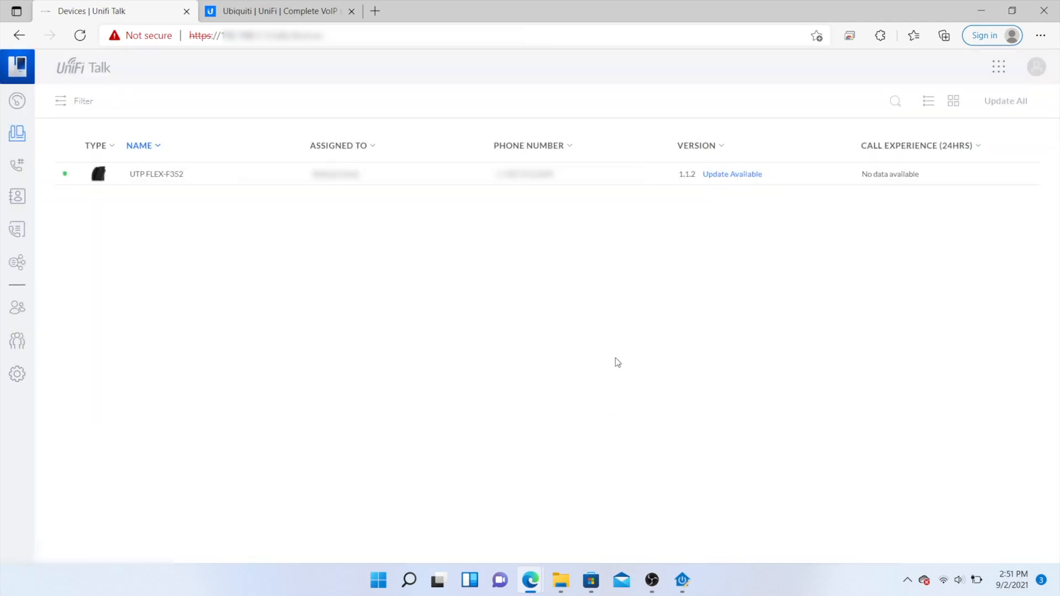
{"action": "mouse_move", "coordinate": [647, 321]}
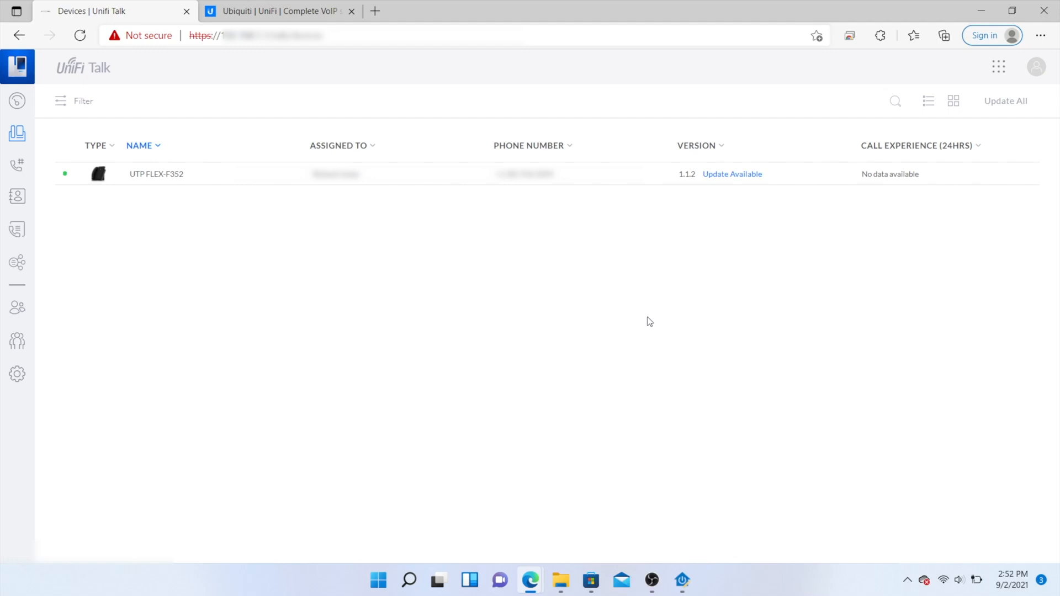
{"action": "mouse_move", "coordinate": [738, 178]}
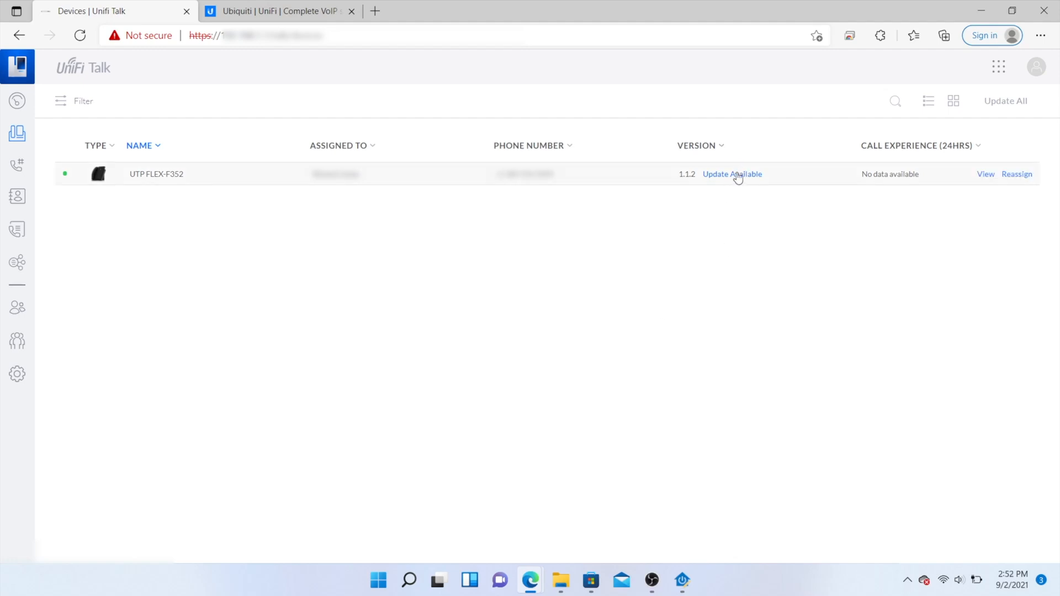
Step: Start the firmware update for the UTP FLEX-F352 phone
{"action": "left_click", "coordinate": [732, 173]}
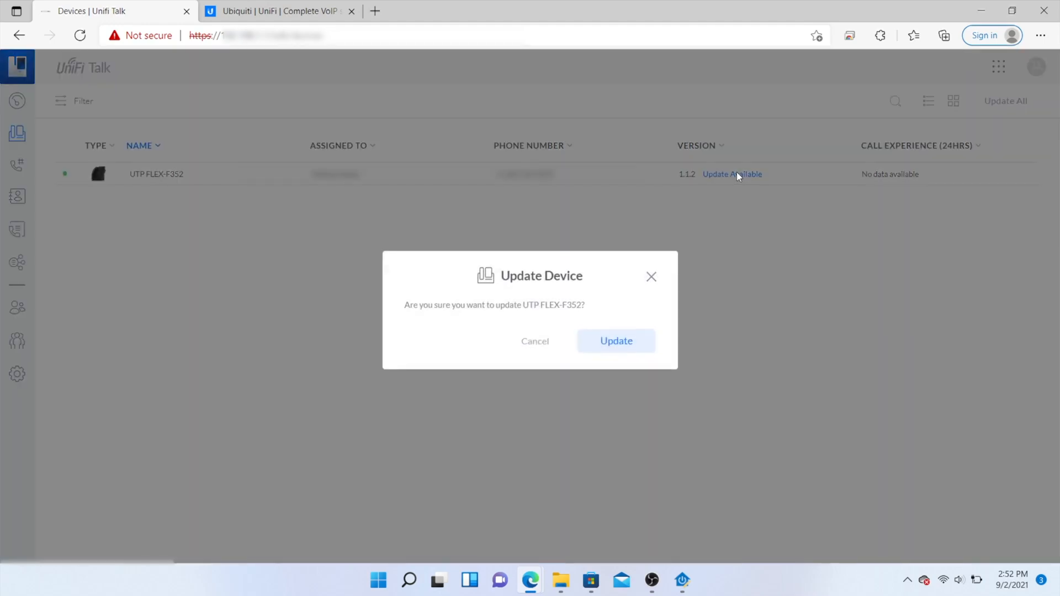
{"action": "left_click", "coordinate": [615, 341]}
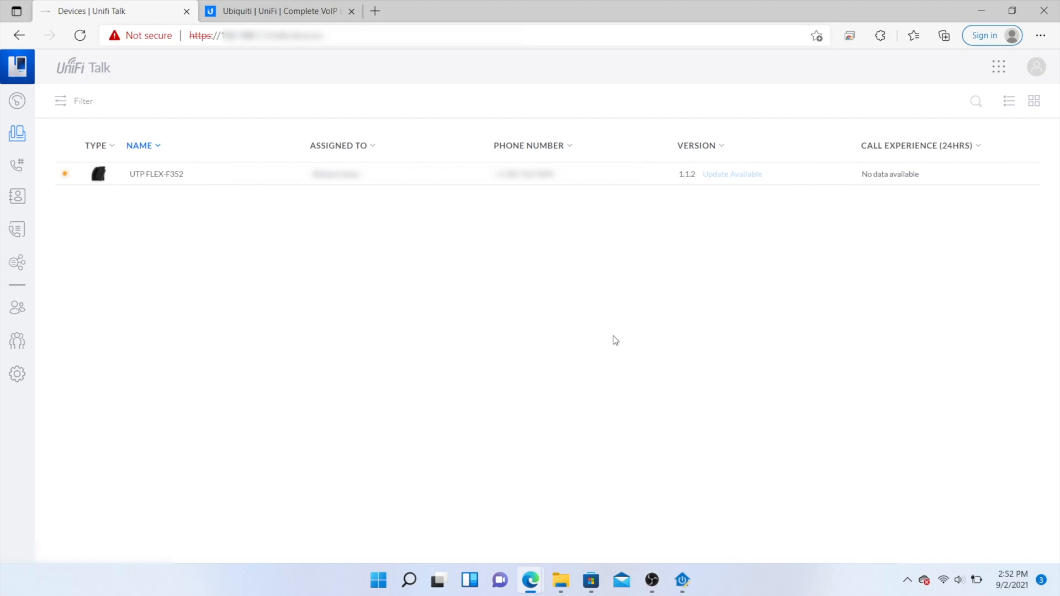
{"action": "mouse_move", "coordinate": [392, 218]}
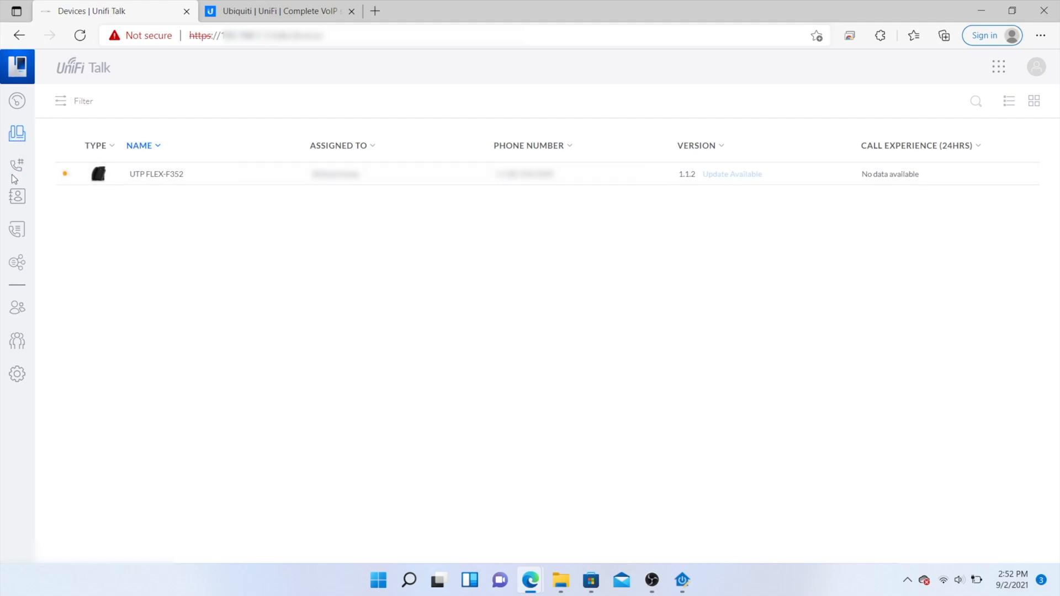
Step: Browse Numbers, Company Contacts and Call Log, then land on the Switchboard template page
{"action": "left_click", "coordinate": [18, 167]}
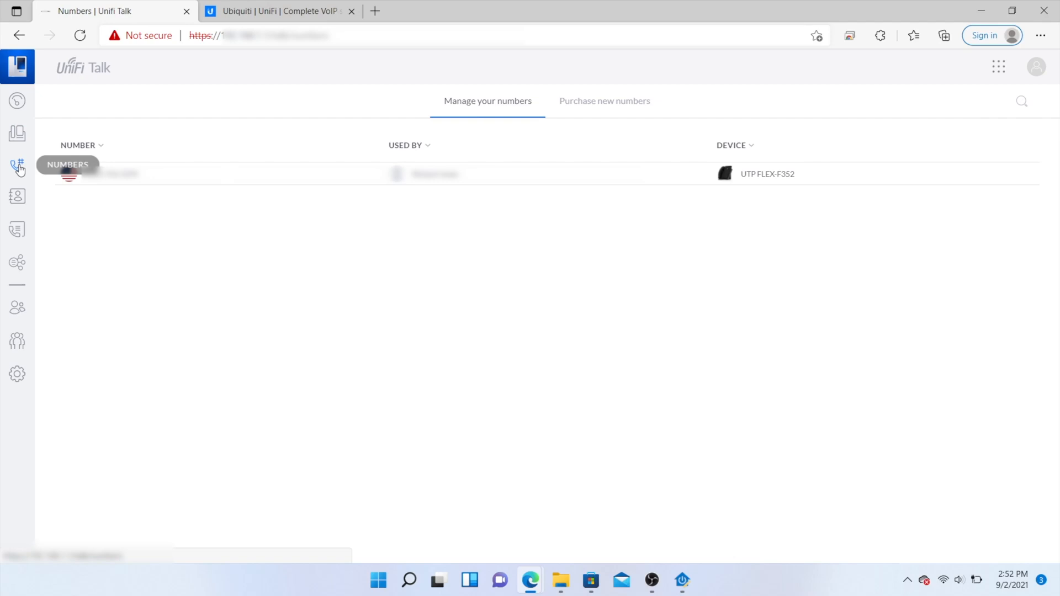
{"action": "mouse_move", "coordinate": [190, 195]}
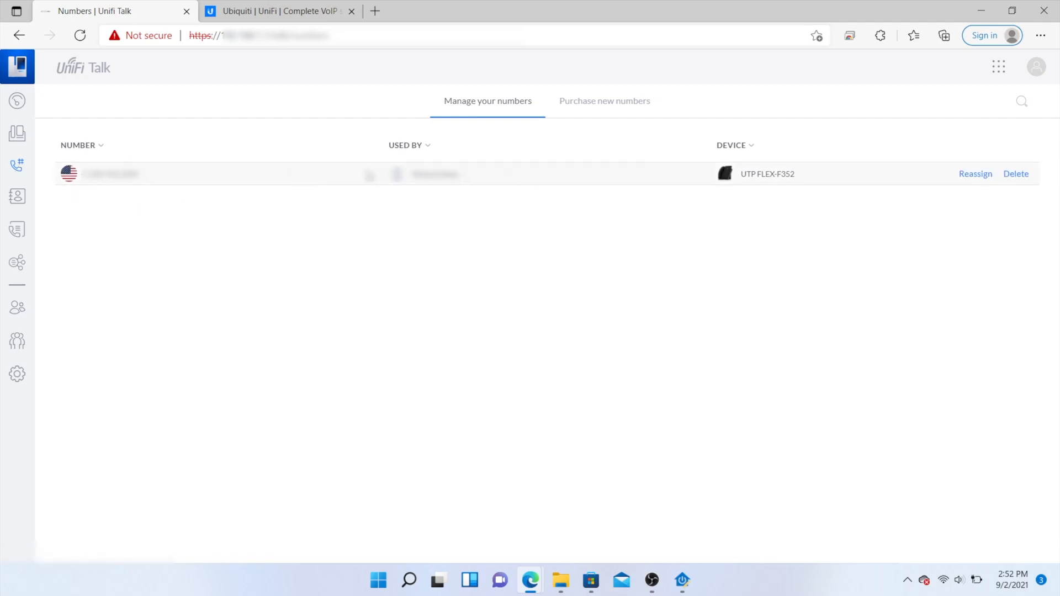
{"action": "left_click", "coordinate": [18, 196]}
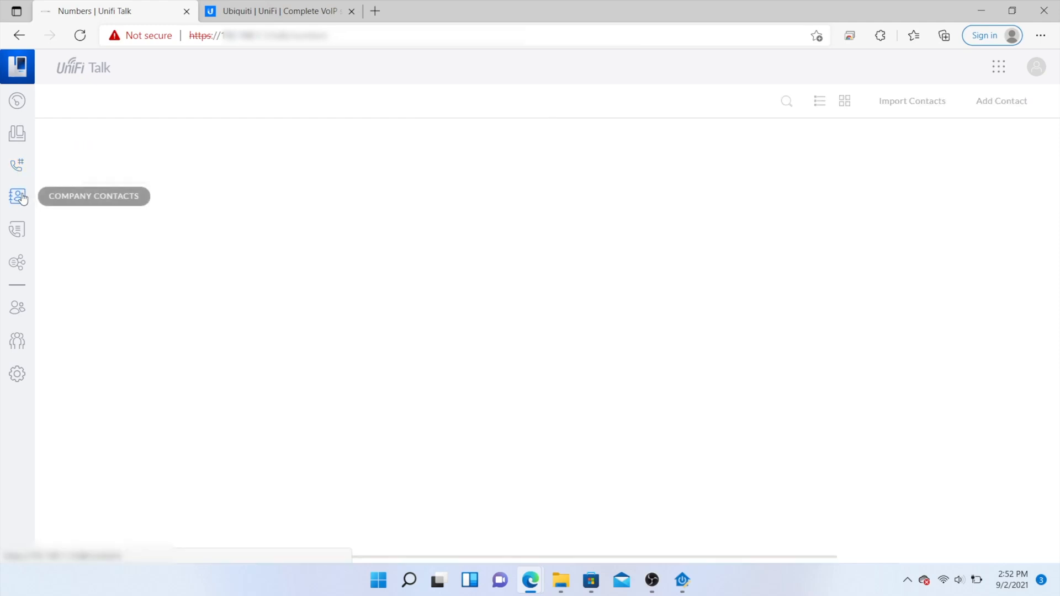
{"action": "left_click", "coordinate": [16, 230]}
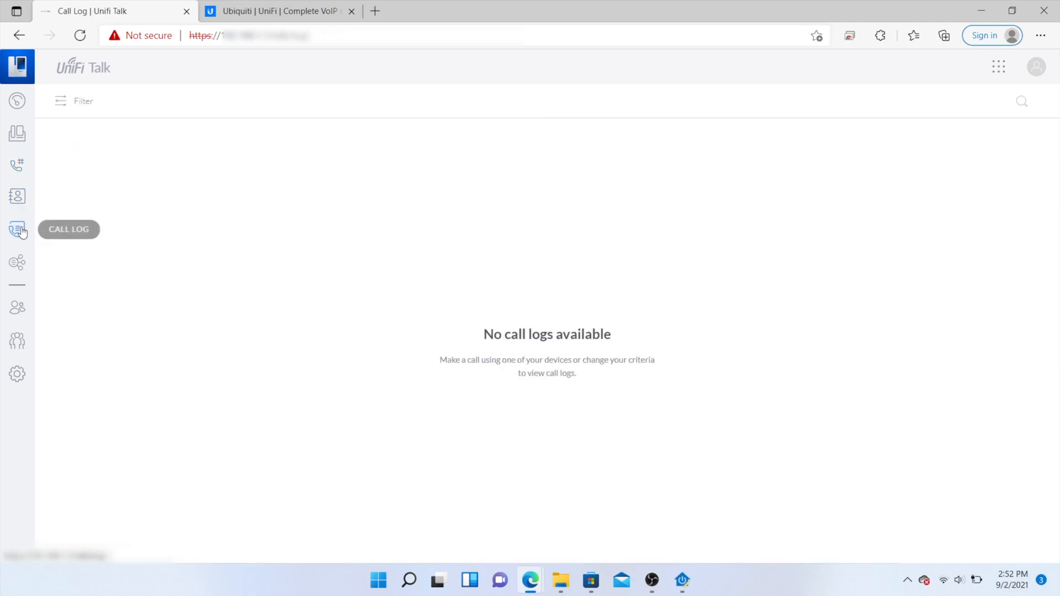
{"action": "left_click", "coordinate": [17, 263]}
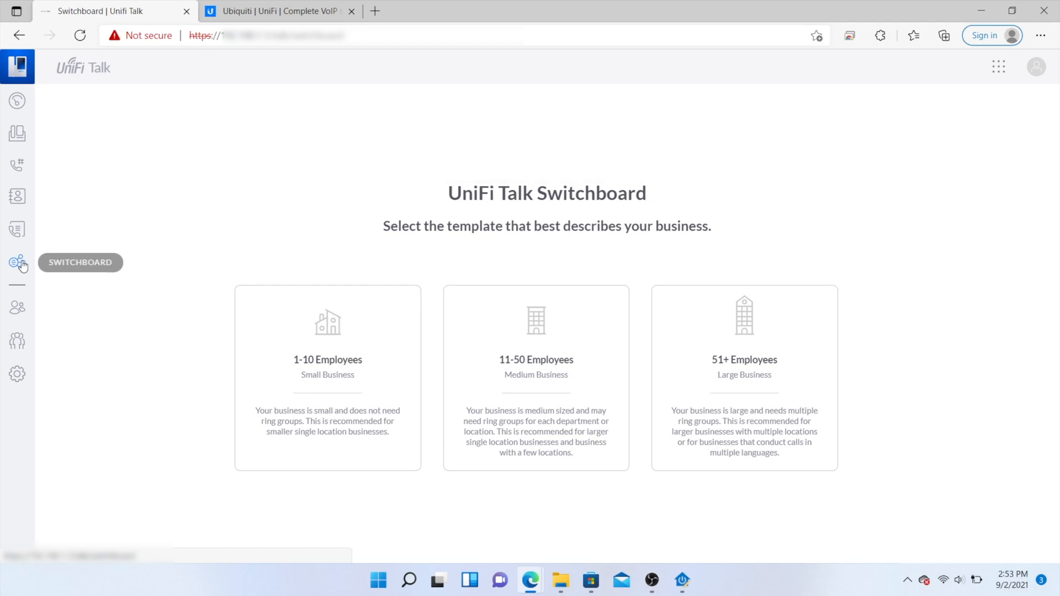
{"action": "mouse_move", "coordinate": [18, 311]}
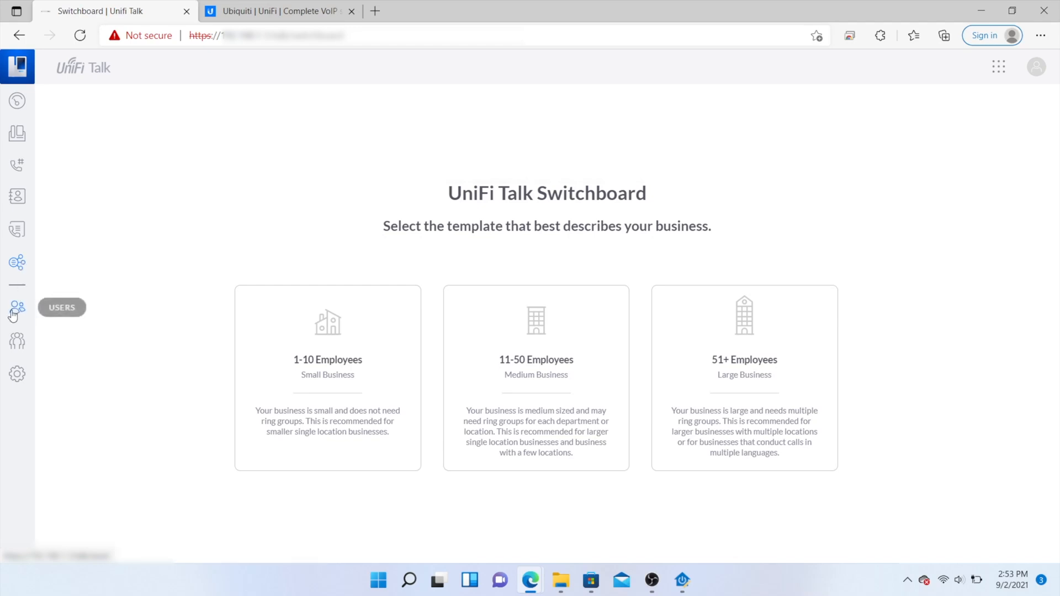
Step: View the Users list with its single UTP-Flex user, then the empty Groups page
{"action": "left_click", "coordinate": [16, 310]}
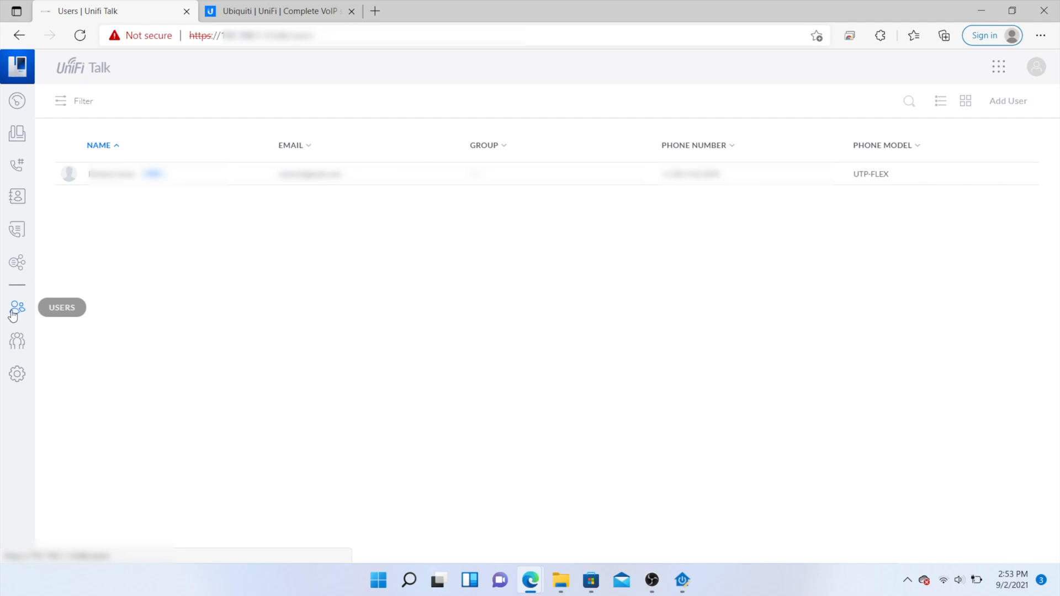
{"action": "mouse_move", "coordinate": [16, 344]}
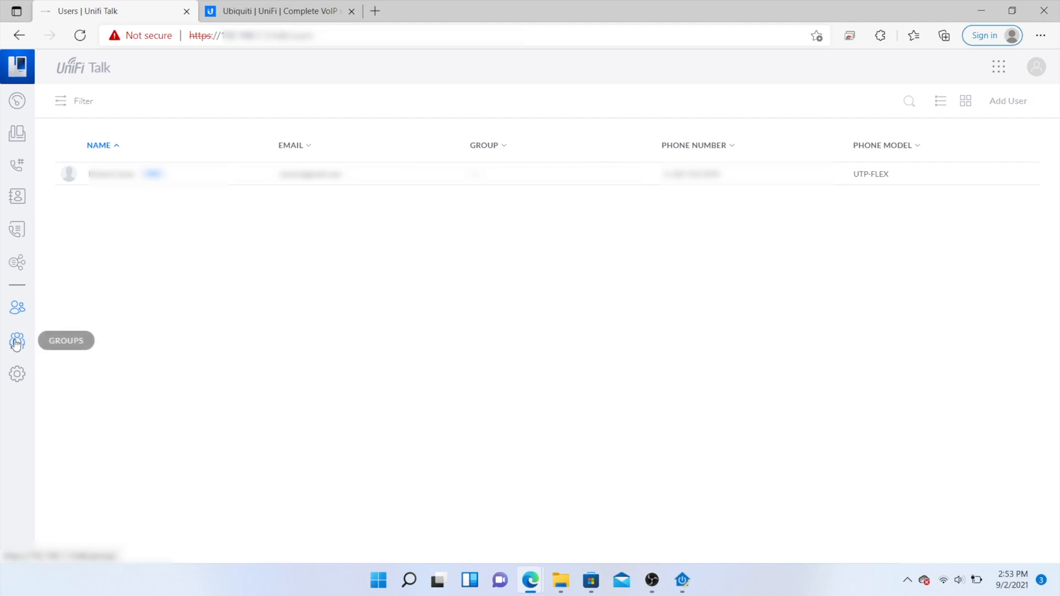
{"action": "left_click", "coordinate": [17, 340]}
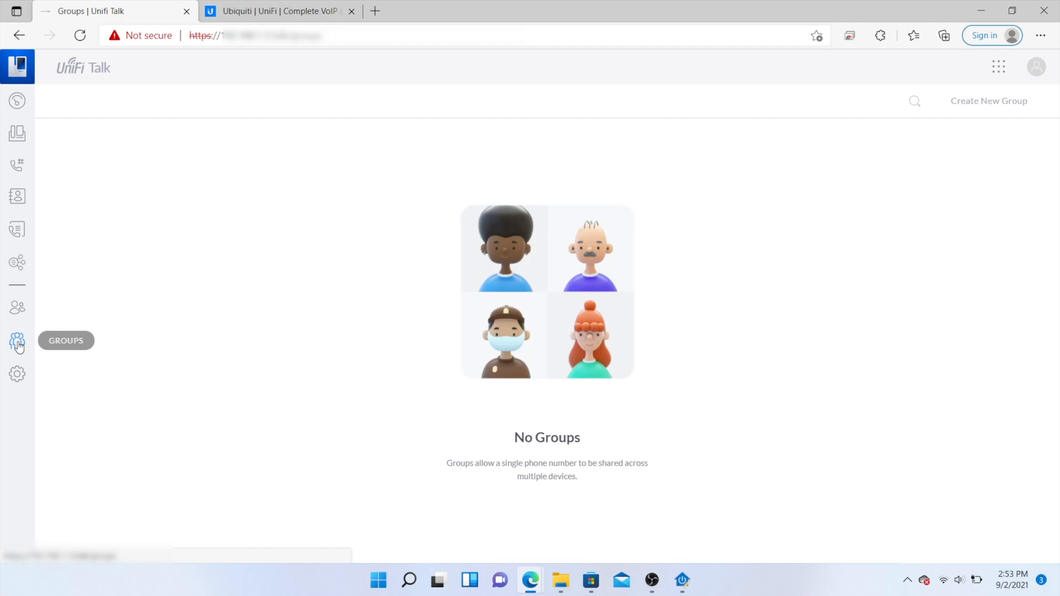
{"action": "mouse_move", "coordinate": [18, 374]}
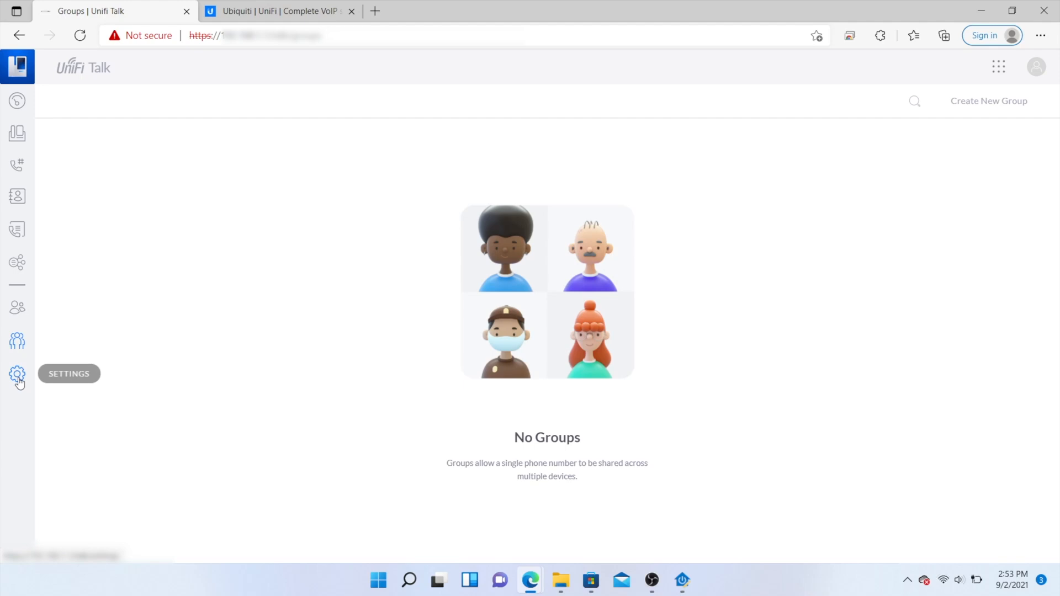
Step: Review Talk settings: Call Recording and Voicemail, then Advanced Settings with SIP by UniFi only
{"action": "left_click", "coordinate": [17, 374]}
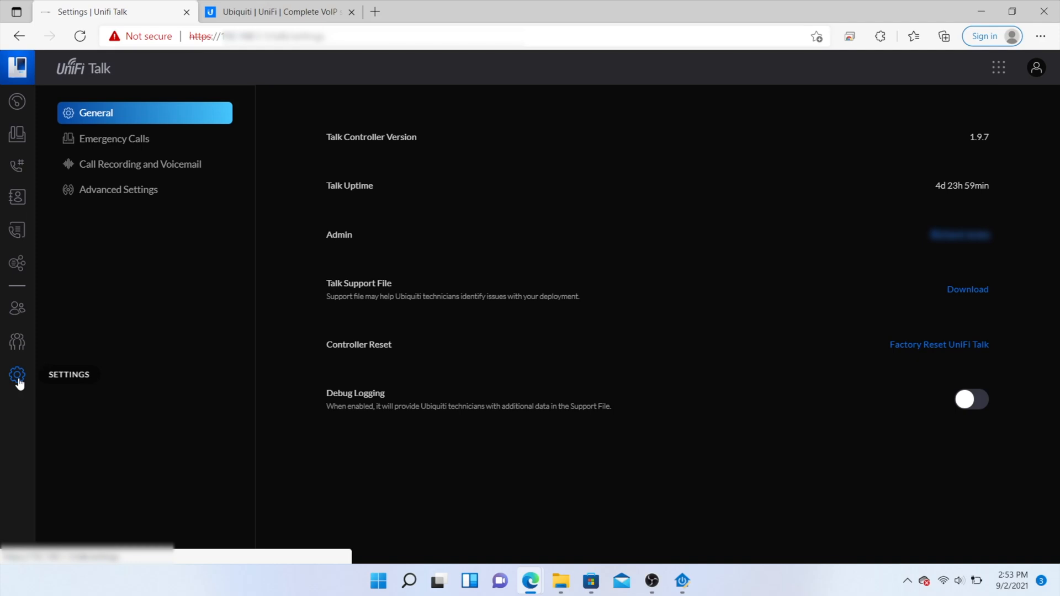
{"action": "mouse_move", "coordinate": [150, 179]}
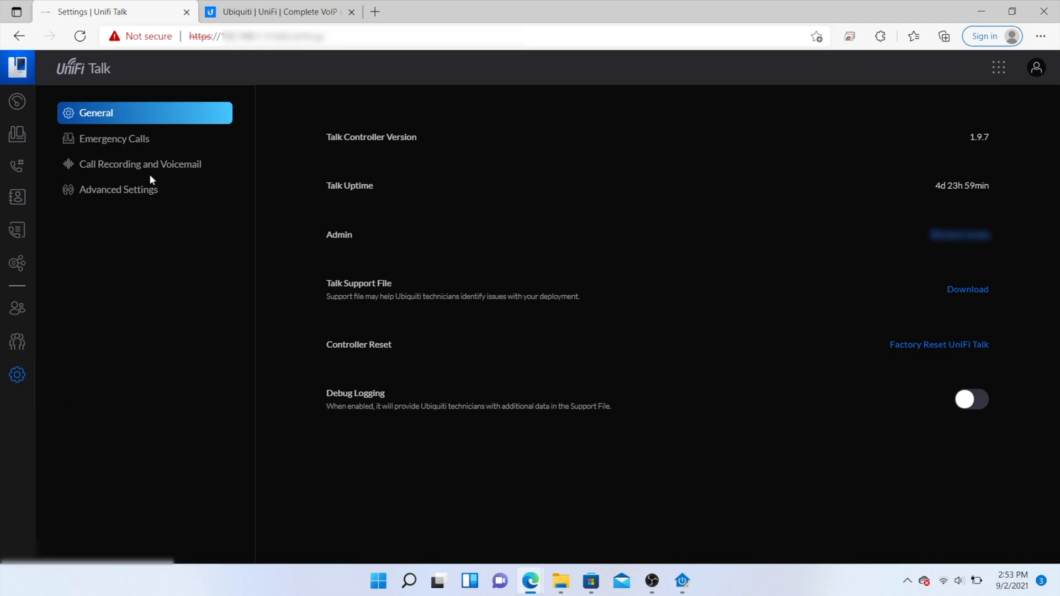
{"action": "left_click", "coordinate": [139, 163]}
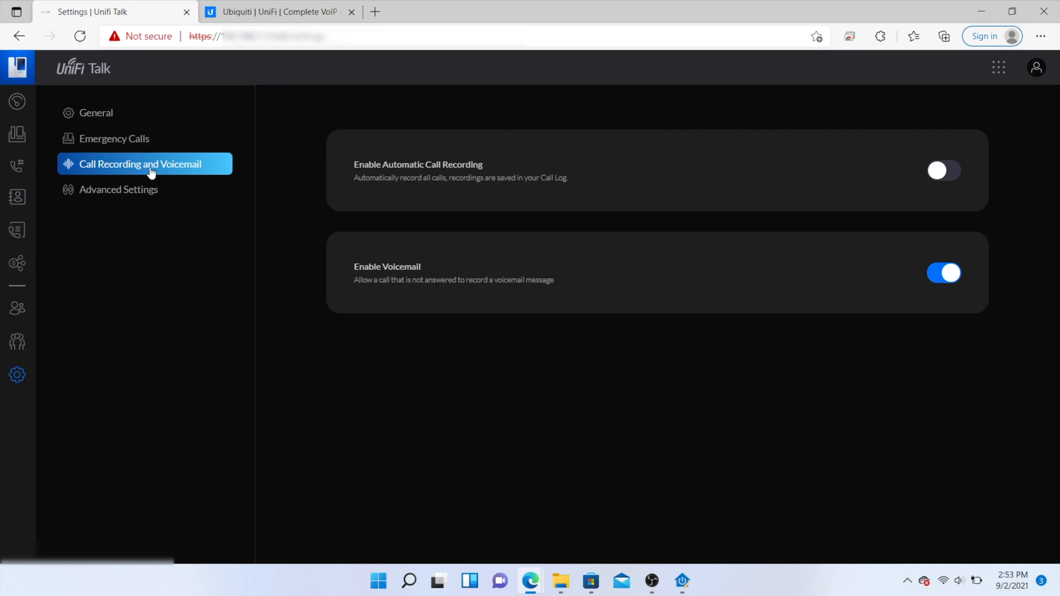
{"action": "mouse_move", "coordinate": [135, 196]}
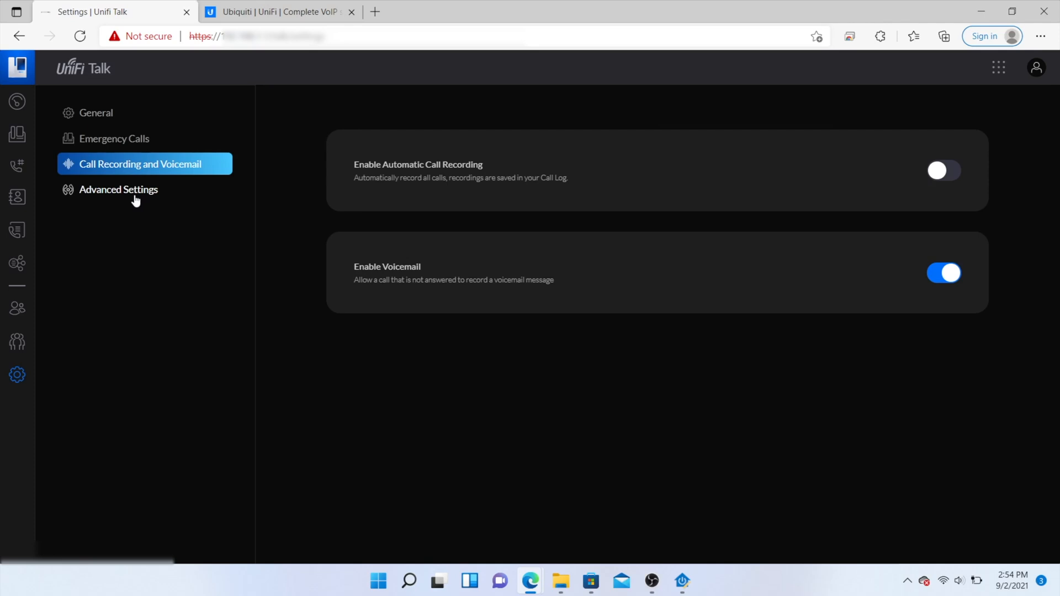
{"action": "left_click", "coordinate": [118, 188]}
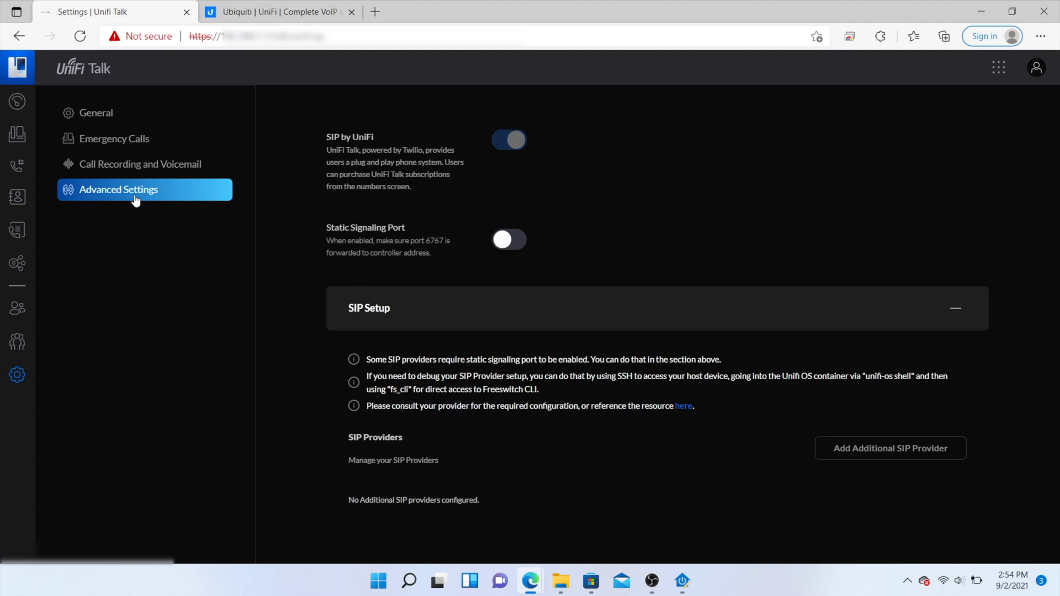
{"action": "mouse_move", "coordinate": [16, 135]}
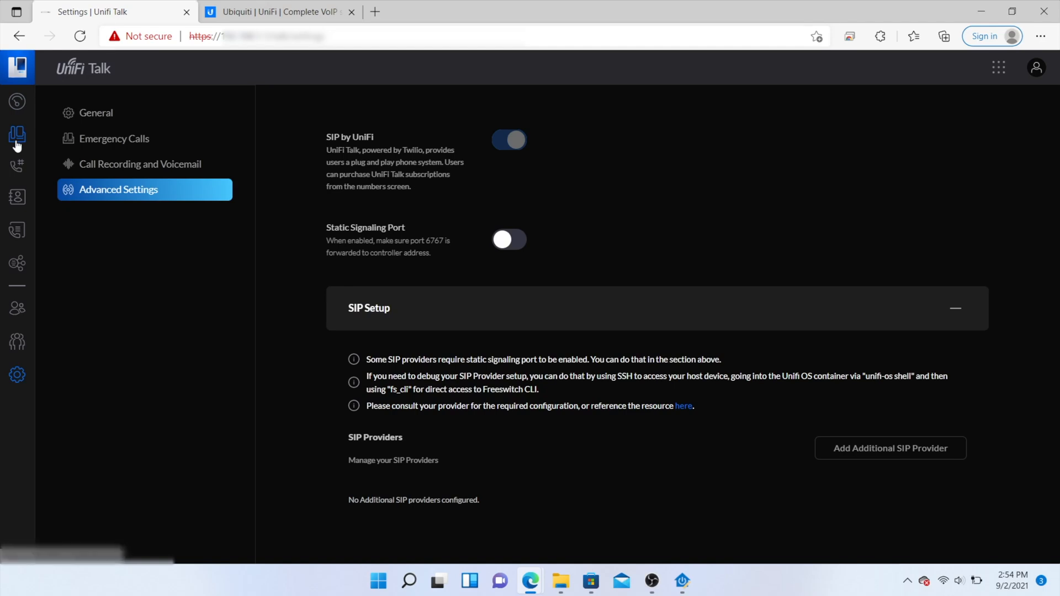
{"action": "left_click", "coordinate": [16, 102]}
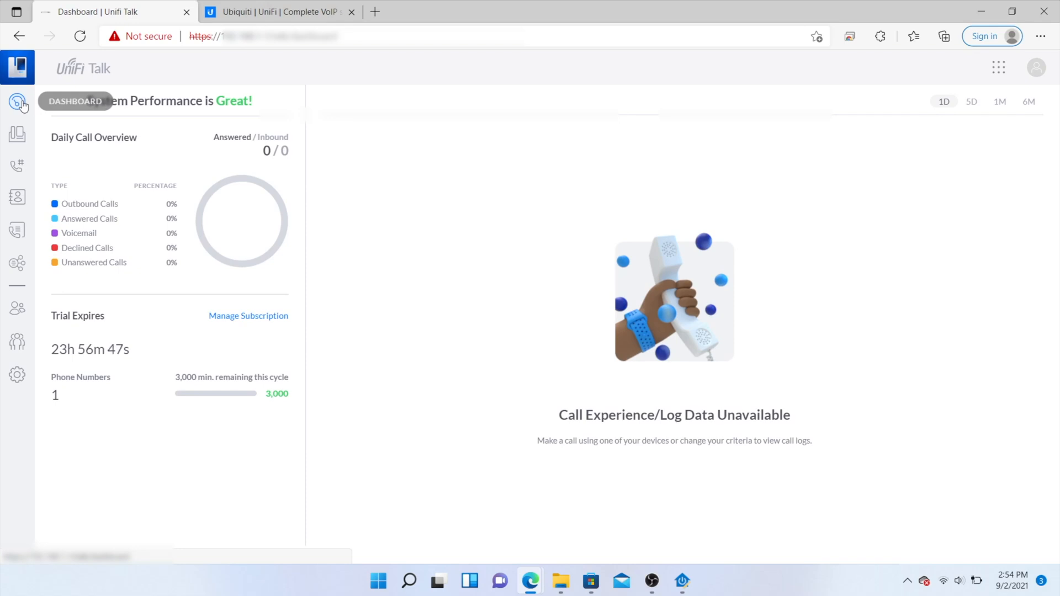
{"action": "mouse_move", "coordinate": [210, 320]}
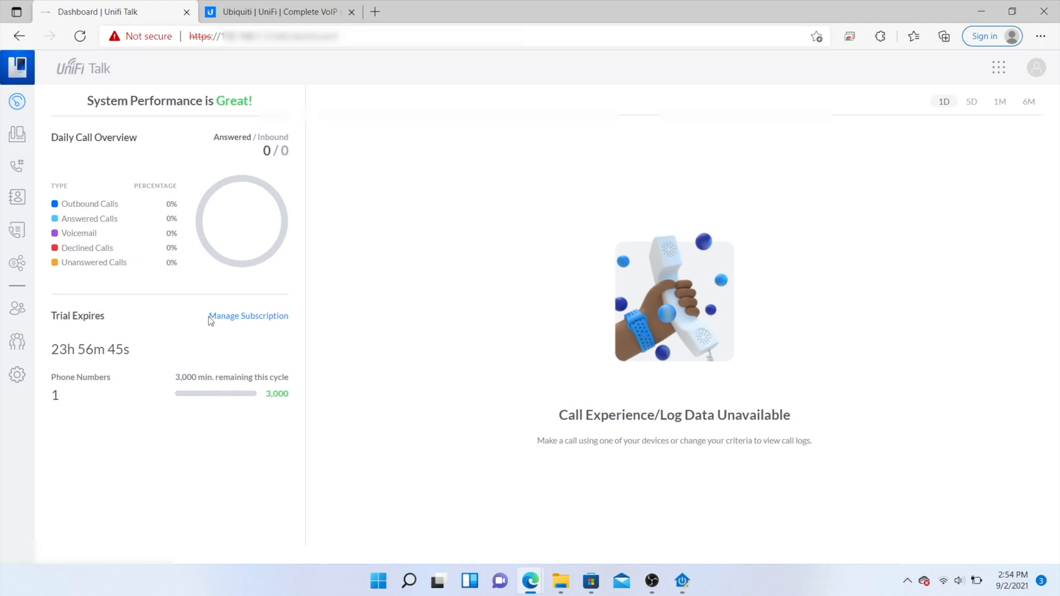
{"action": "mouse_move", "coordinate": [239, 323]}
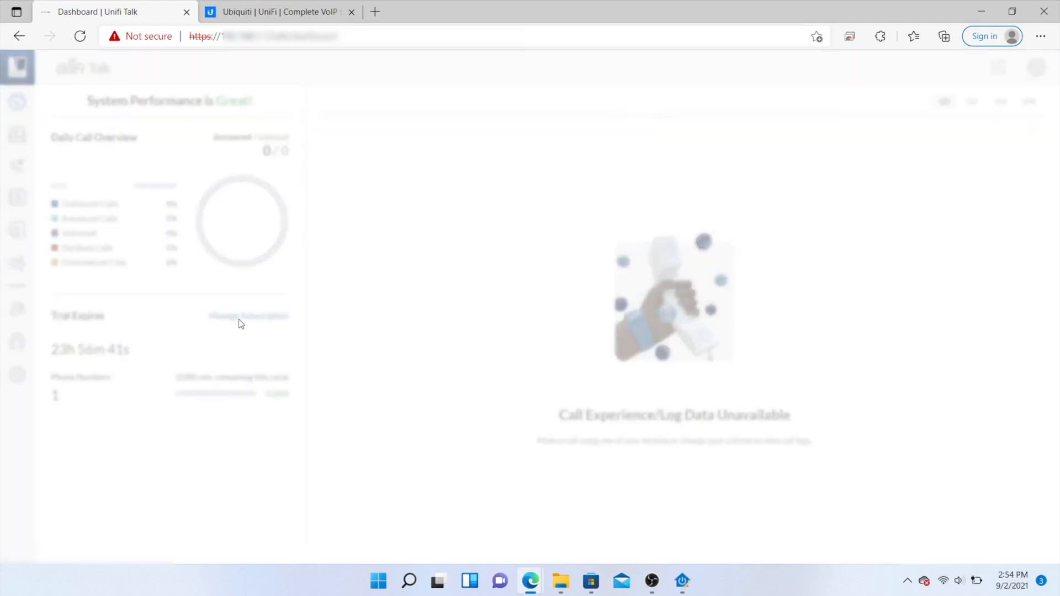
{"action": "left_click", "coordinate": [248, 316]}
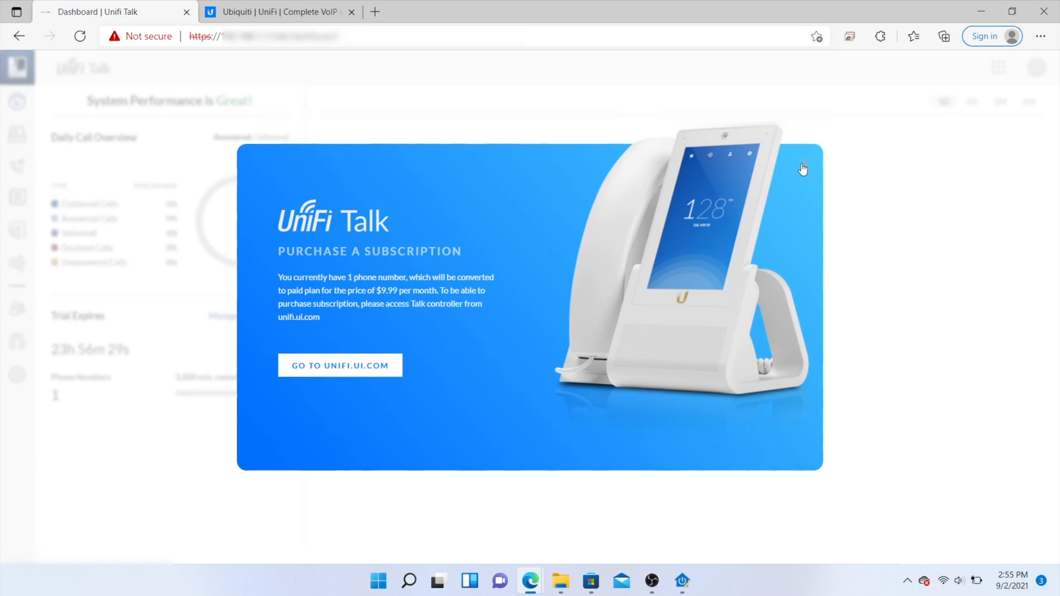
{"action": "left_click", "coordinate": [803, 168]}
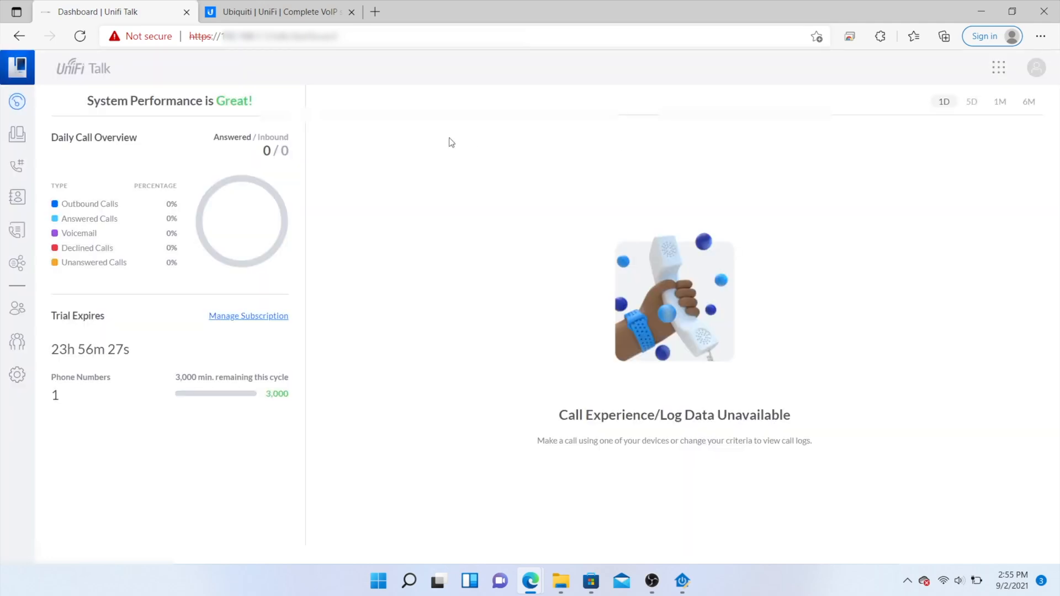
{"action": "mouse_move", "coordinate": [17, 133]}
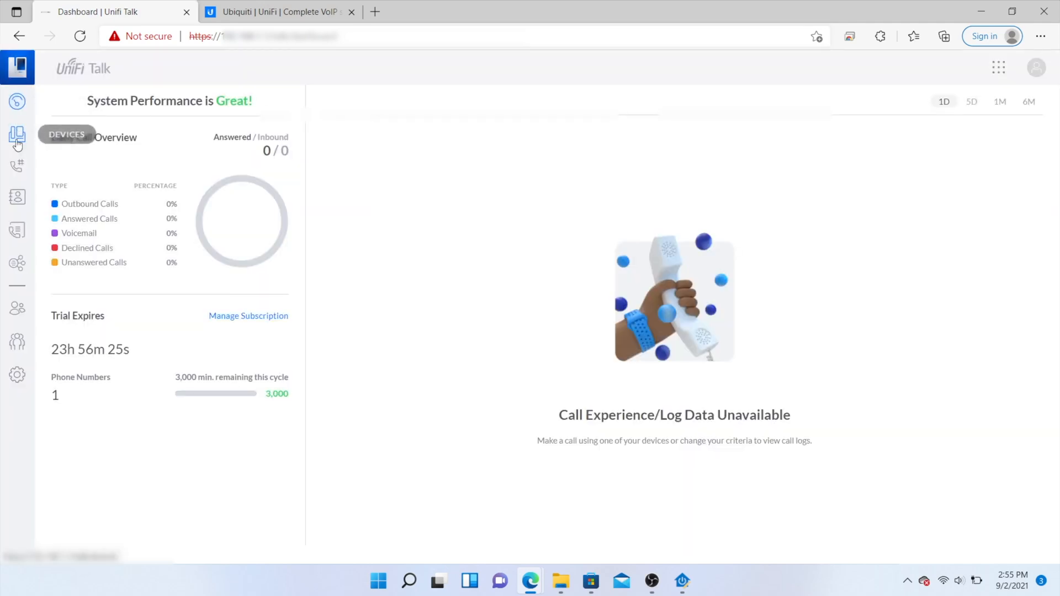
Step: Return to the Devices list and dismiss the Device Updates Available notice
{"action": "left_click", "coordinate": [17, 134]}
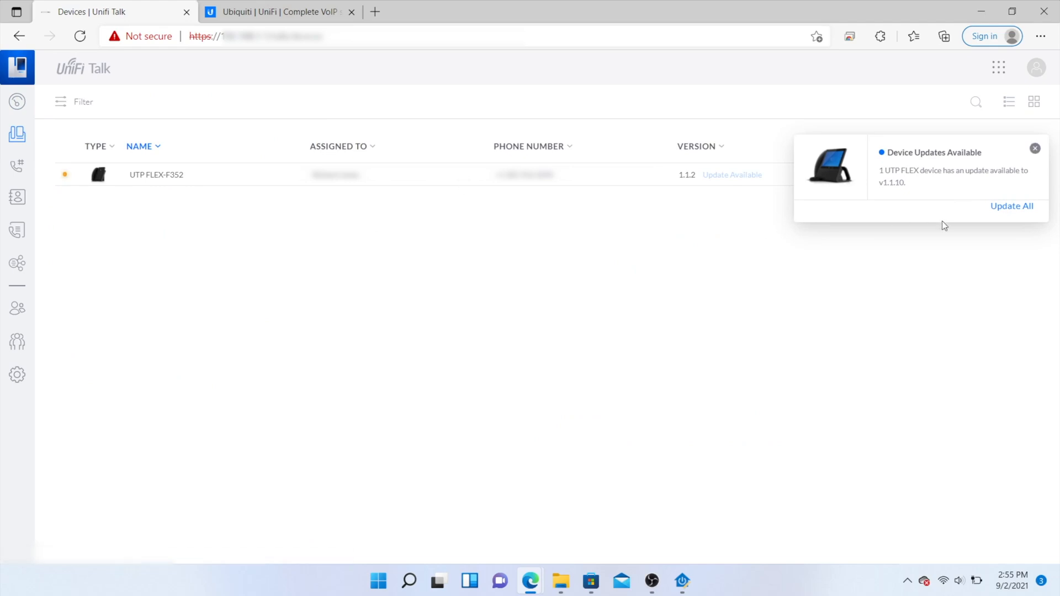
{"action": "left_click", "coordinate": [1033, 148]}
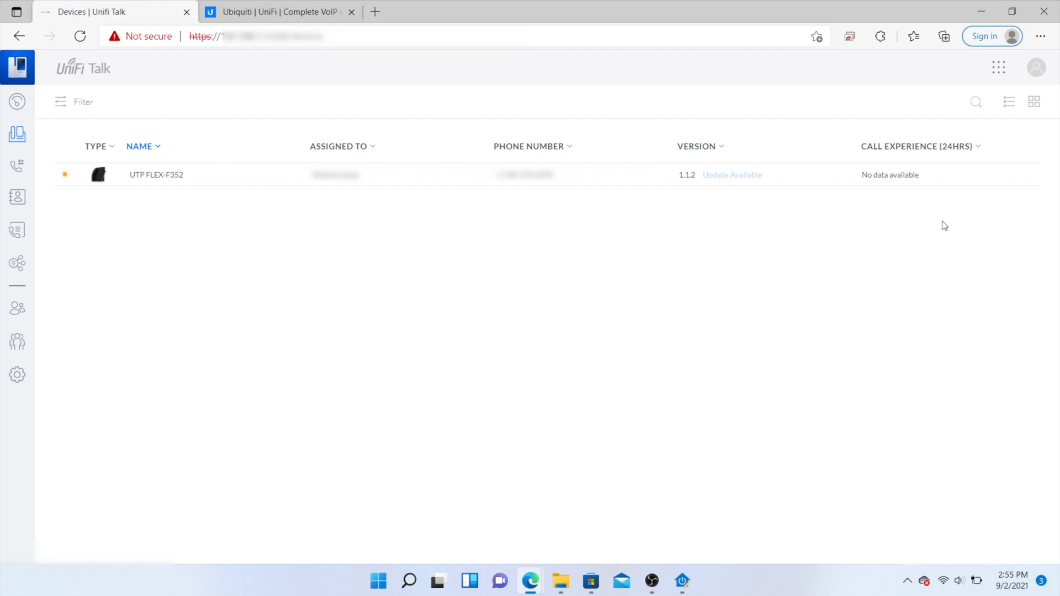
{"action": "left_click", "coordinate": [16, 182]}
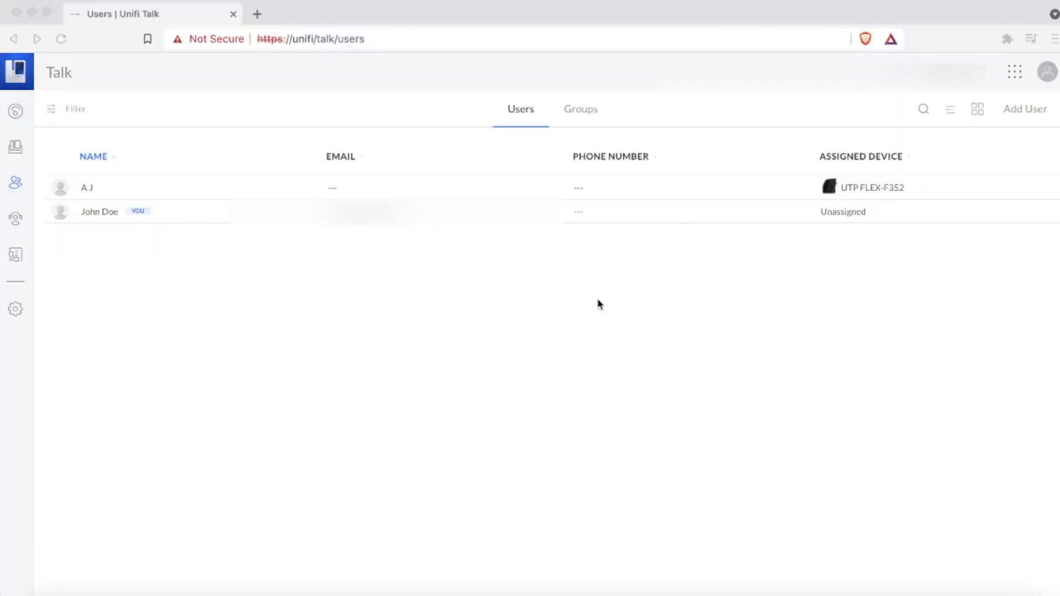
{"action": "mouse_move", "coordinate": [1012, 114]}
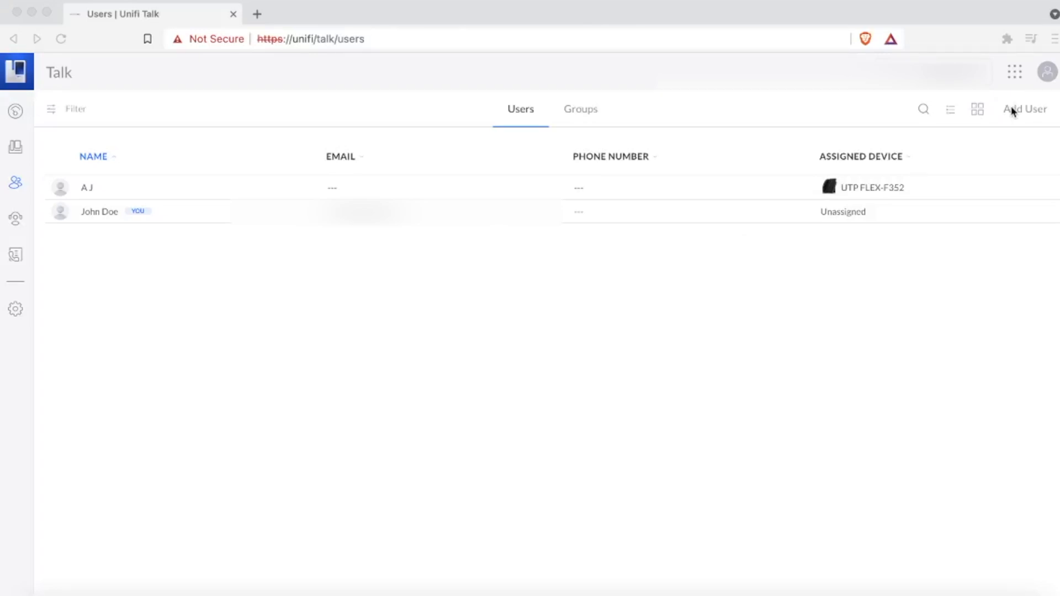
{"action": "mouse_move", "coordinate": [3, 171]}
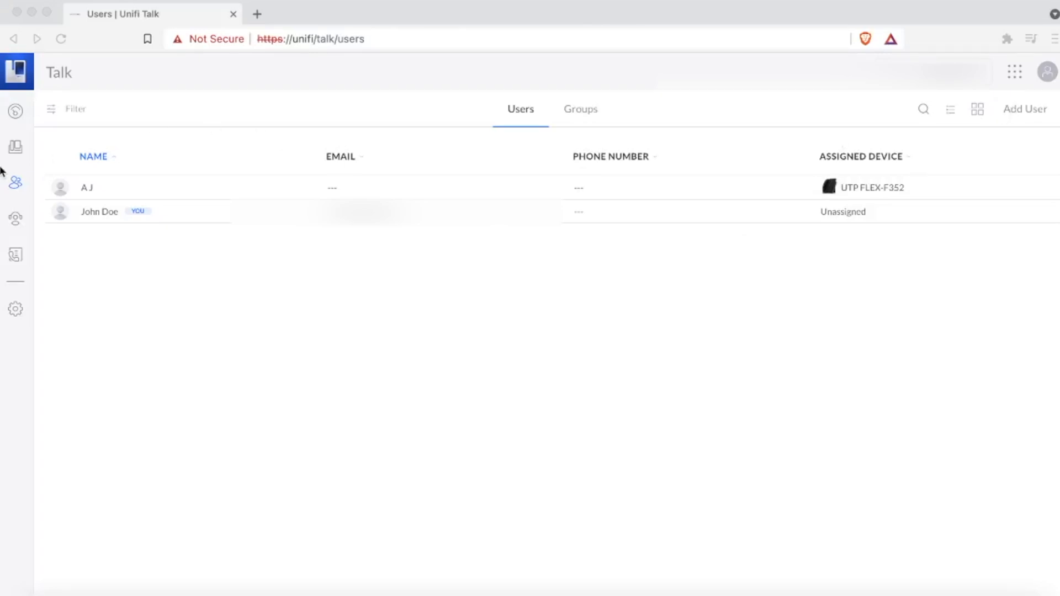
{"action": "left_click", "coordinate": [15, 110]}
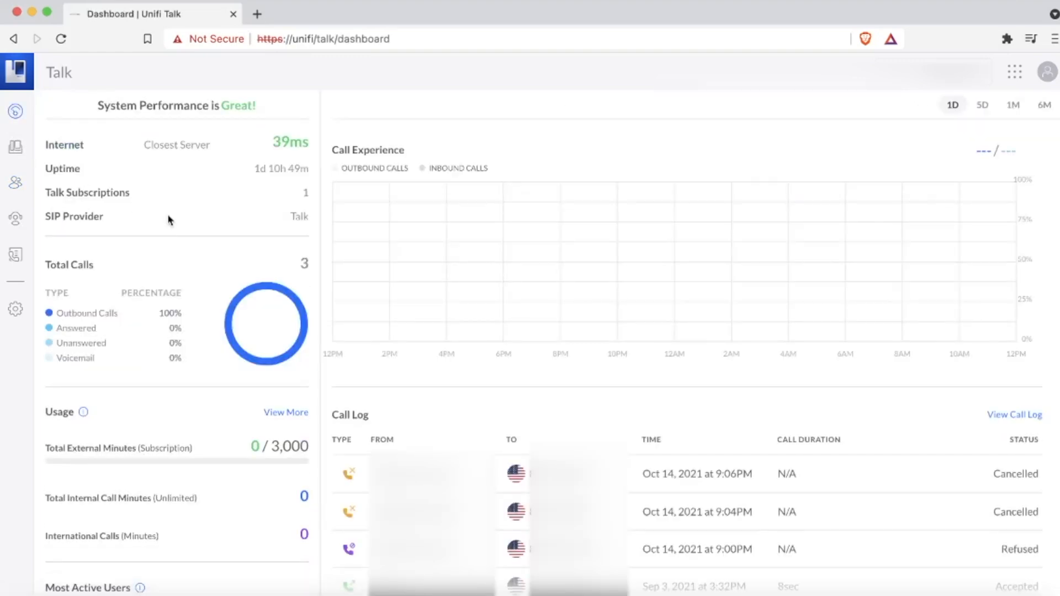
{"action": "mouse_move", "coordinate": [15, 148]}
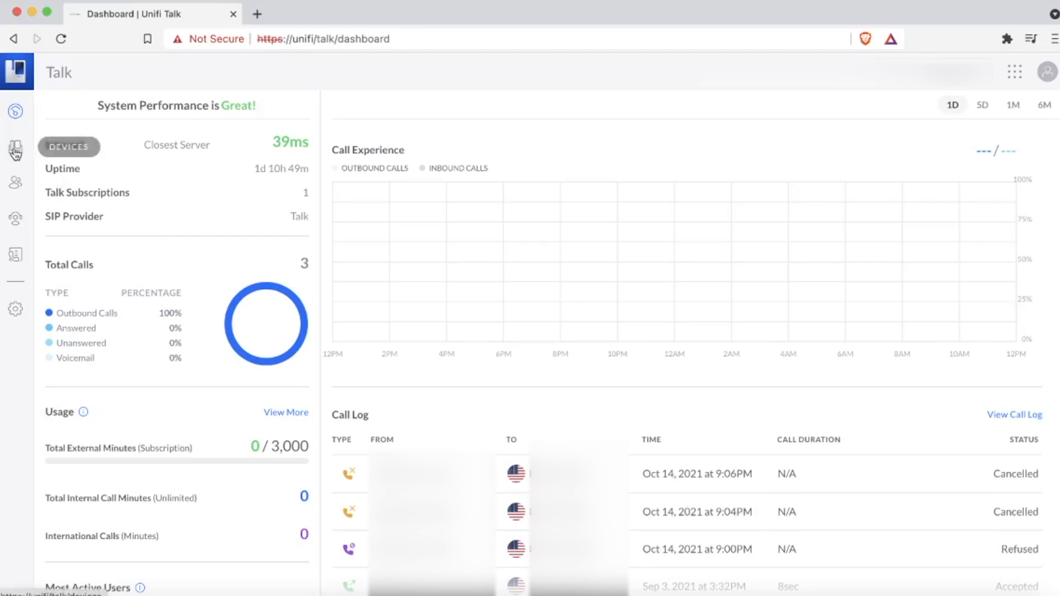
{"action": "left_click", "coordinate": [15, 147]}
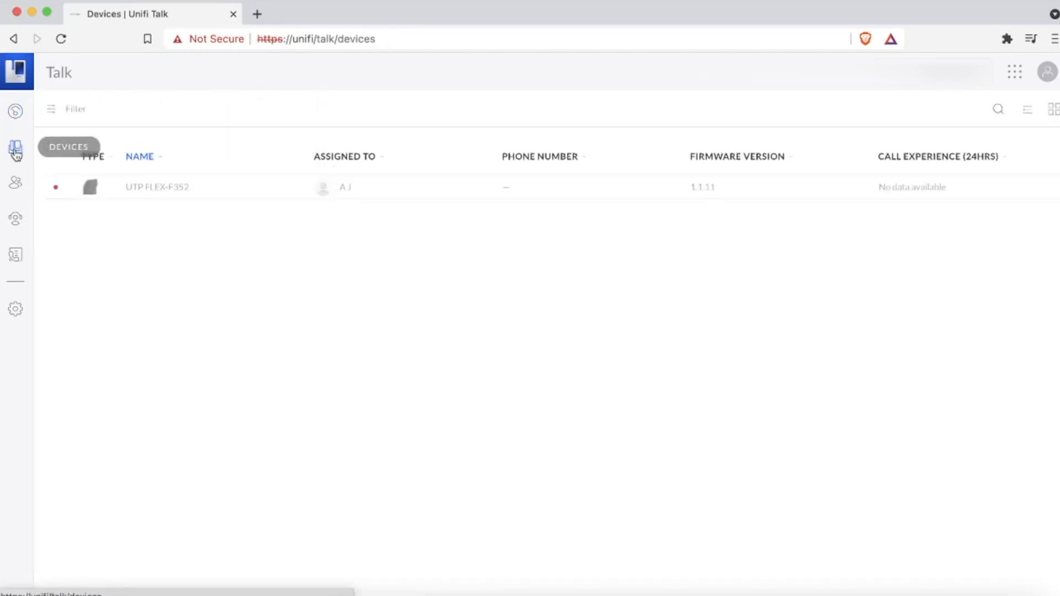
{"action": "mouse_move", "coordinate": [124, 196]}
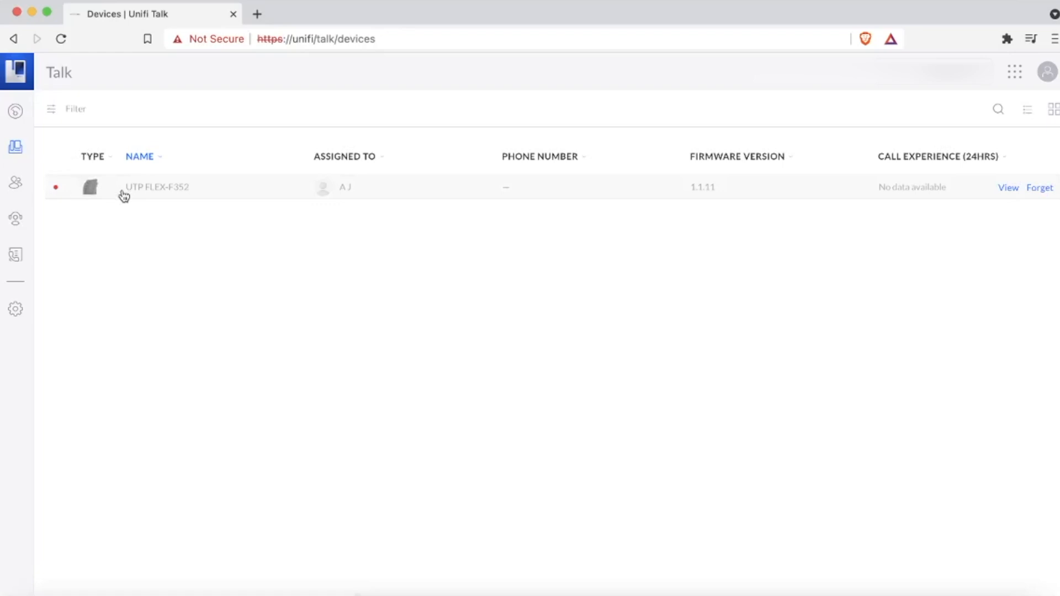
{"action": "mouse_move", "coordinate": [15, 182]}
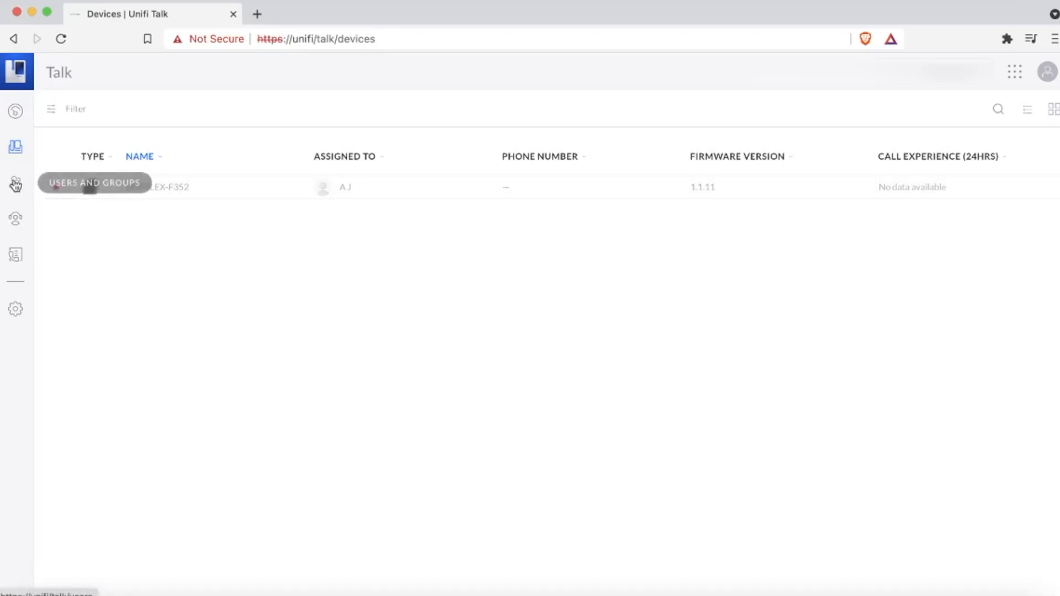
{"action": "left_click", "coordinate": [15, 184]}
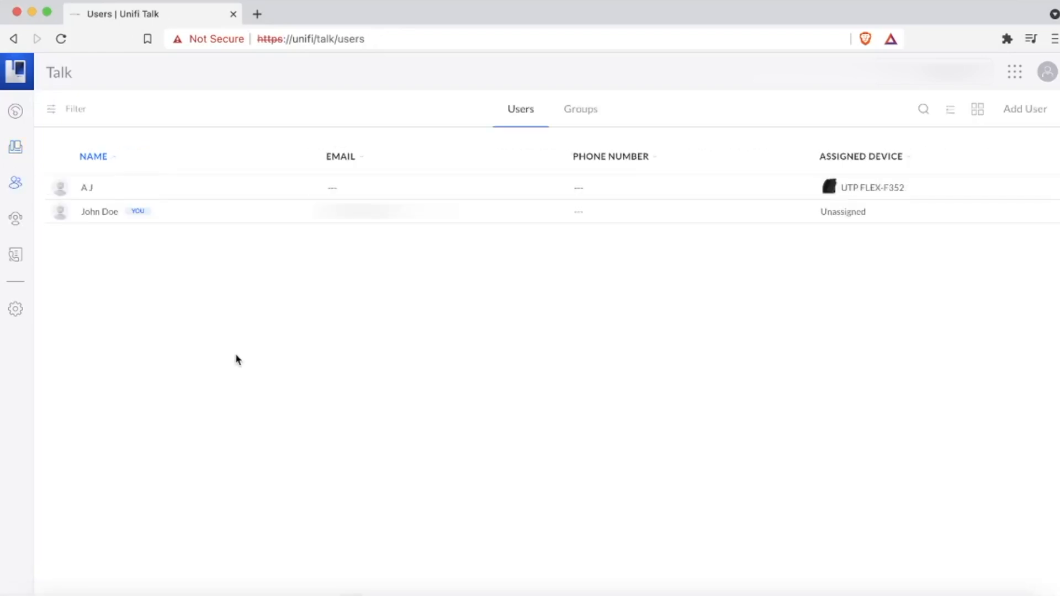
{"action": "mouse_move", "coordinate": [229, 343]}
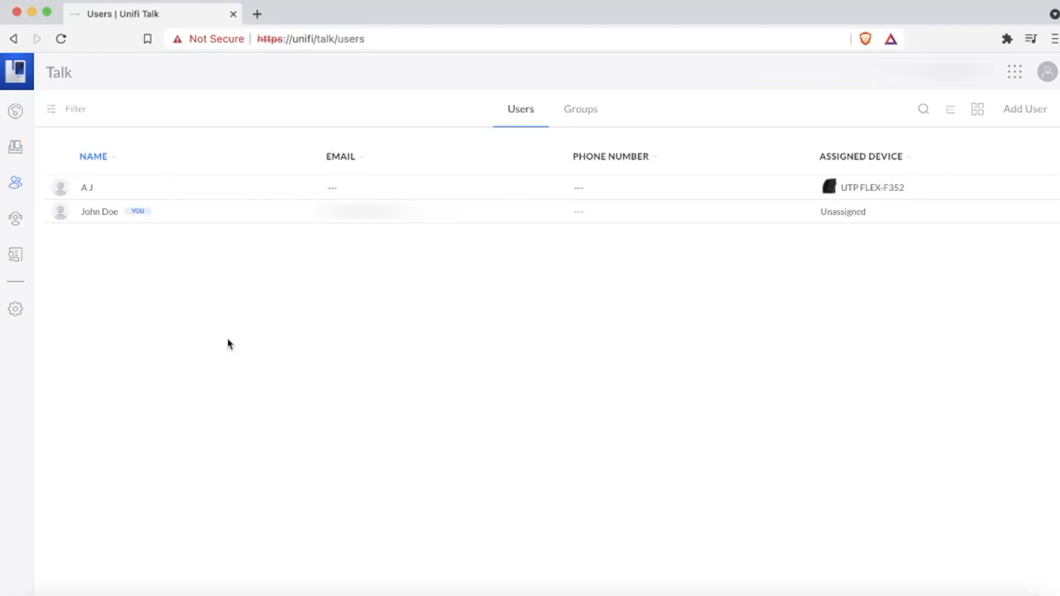
{"action": "mouse_move", "coordinate": [212, 327]}
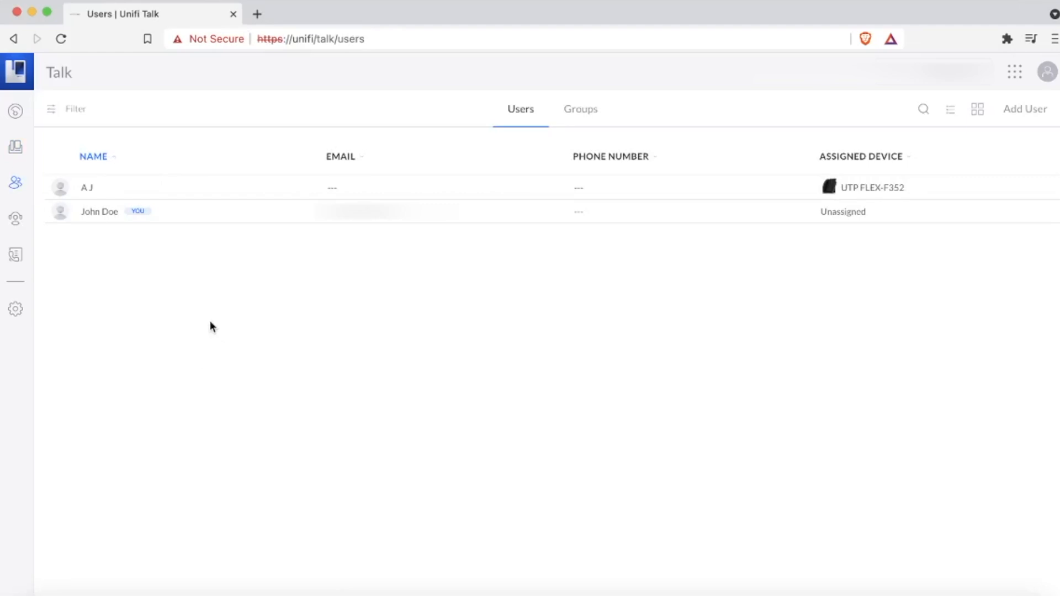
{"action": "mouse_move", "coordinate": [16, 218]}
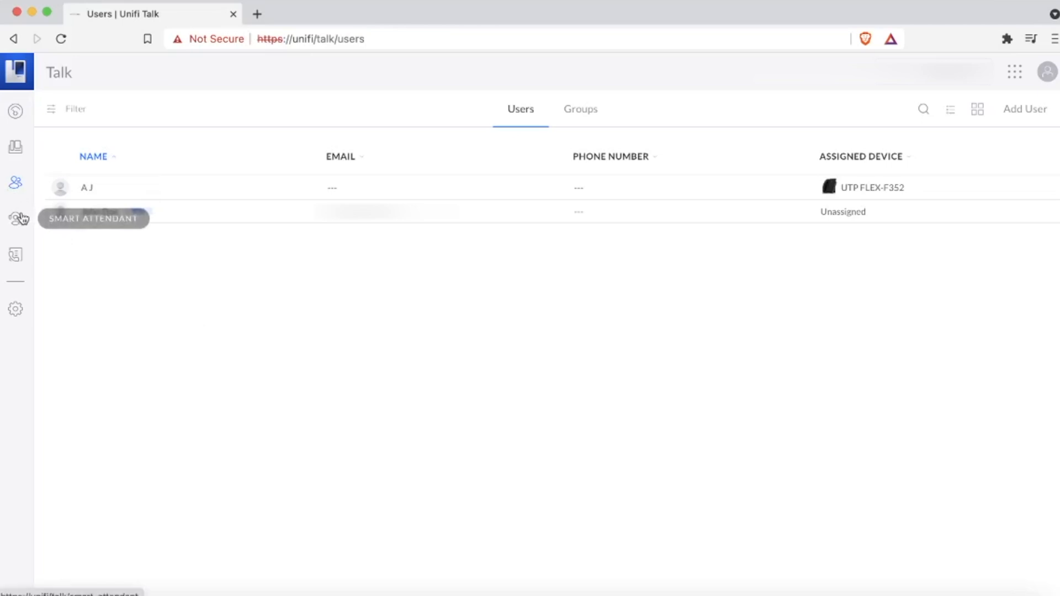
Step: Start a new Smart Attendant named 'Doug'
{"action": "left_click", "coordinate": [16, 217]}
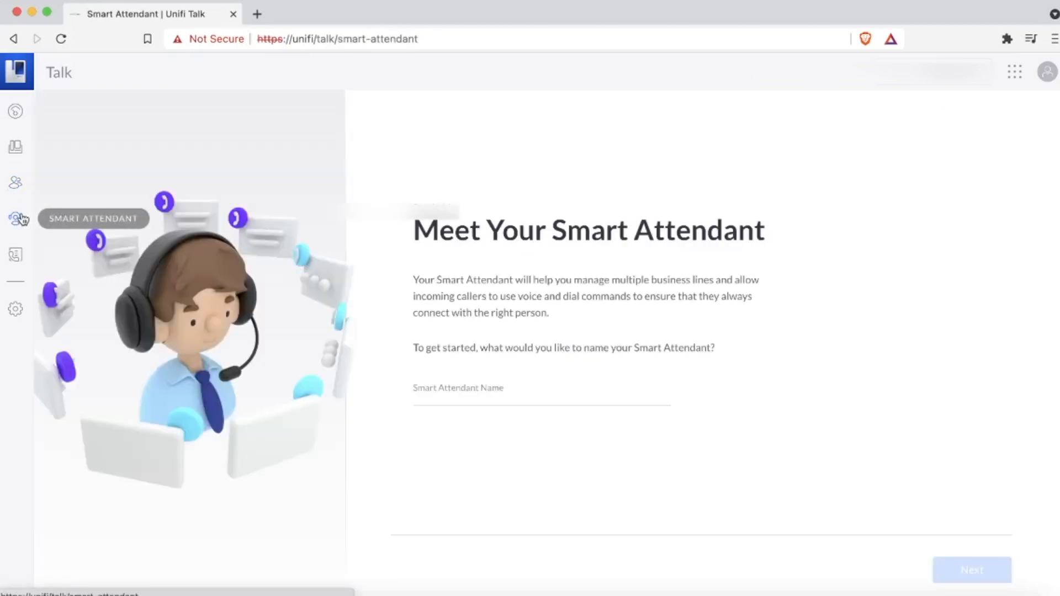
{"action": "mouse_move", "coordinate": [378, 378]}
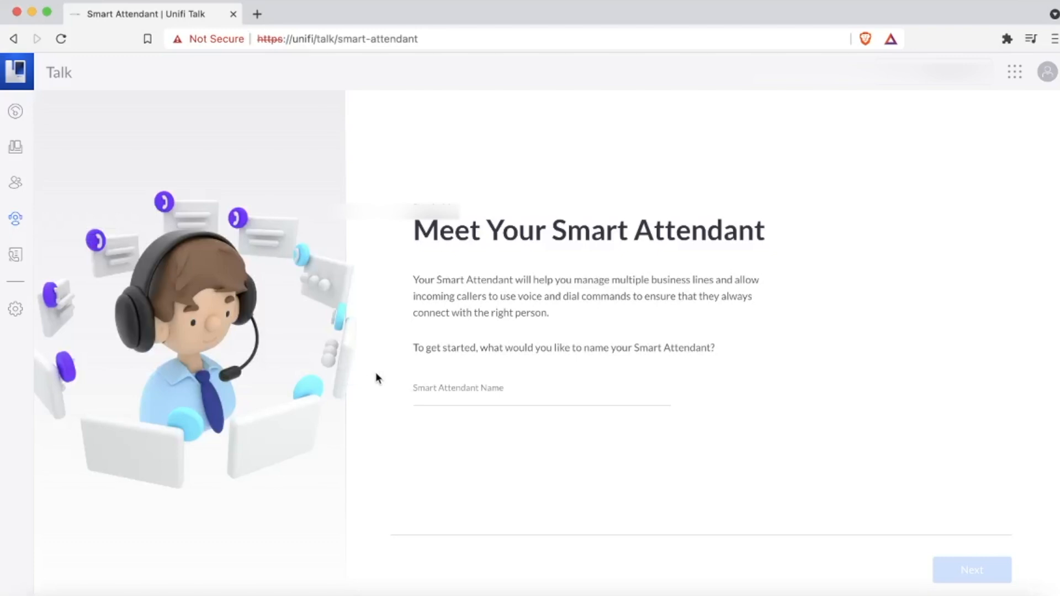
{"action": "left_click", "coordinate": [541, 392]}
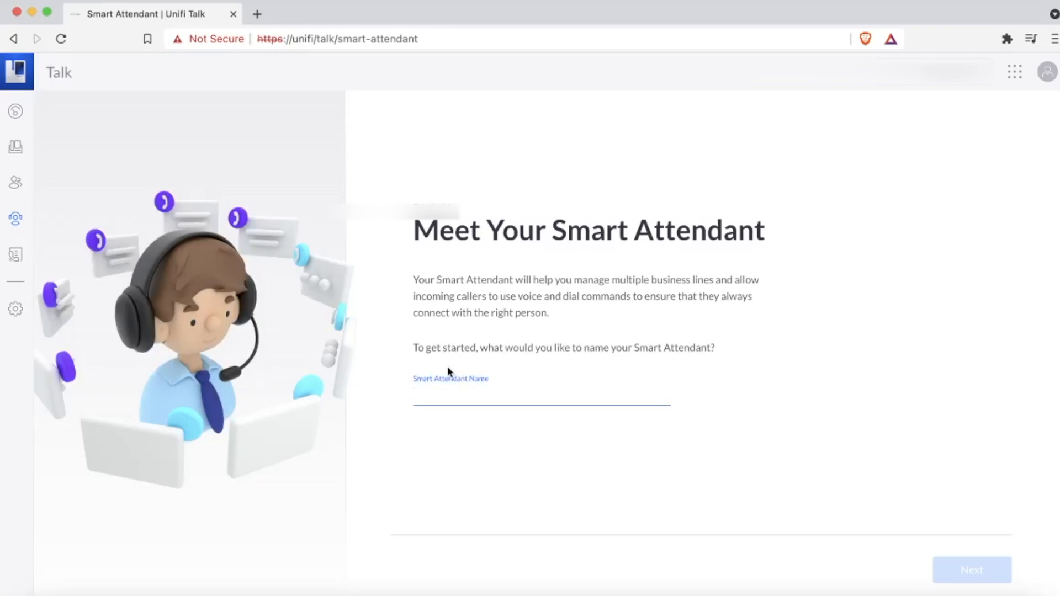
{"action": "type", "text": "Doug"}
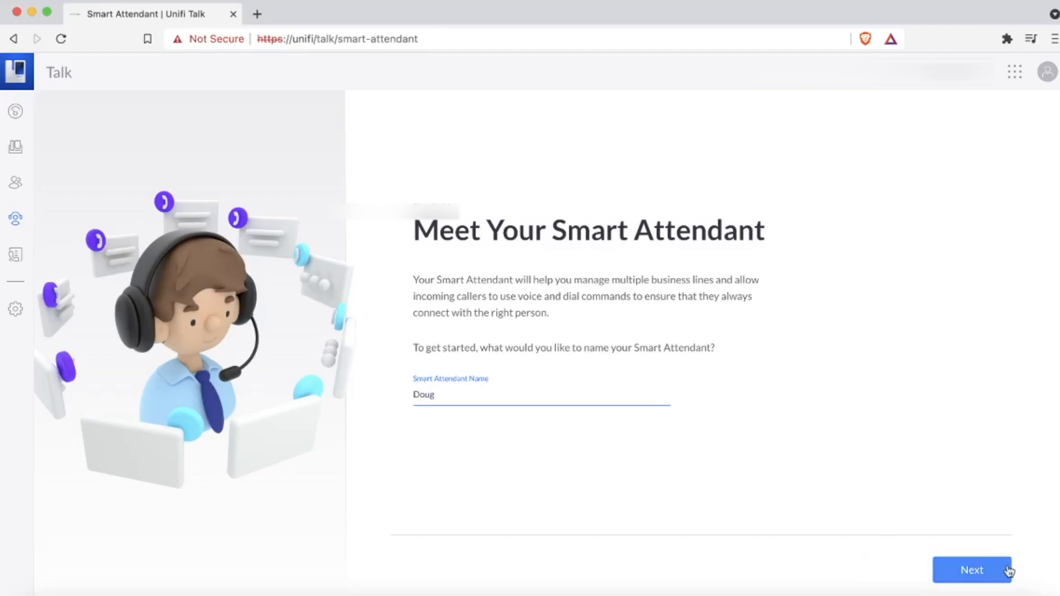
{"action": "left_click", "coordinate": [971, 569]}
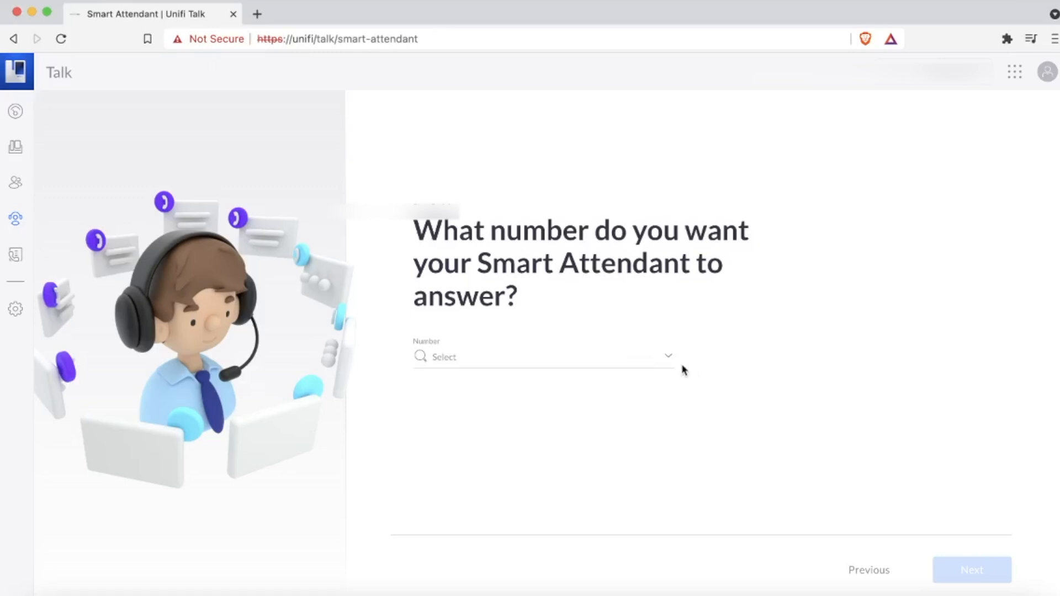
Step: Assign the attendant's answering number and keep the default Voice 1 generated greeting
{"action": "left_click", "coordinate": [541, 357]}
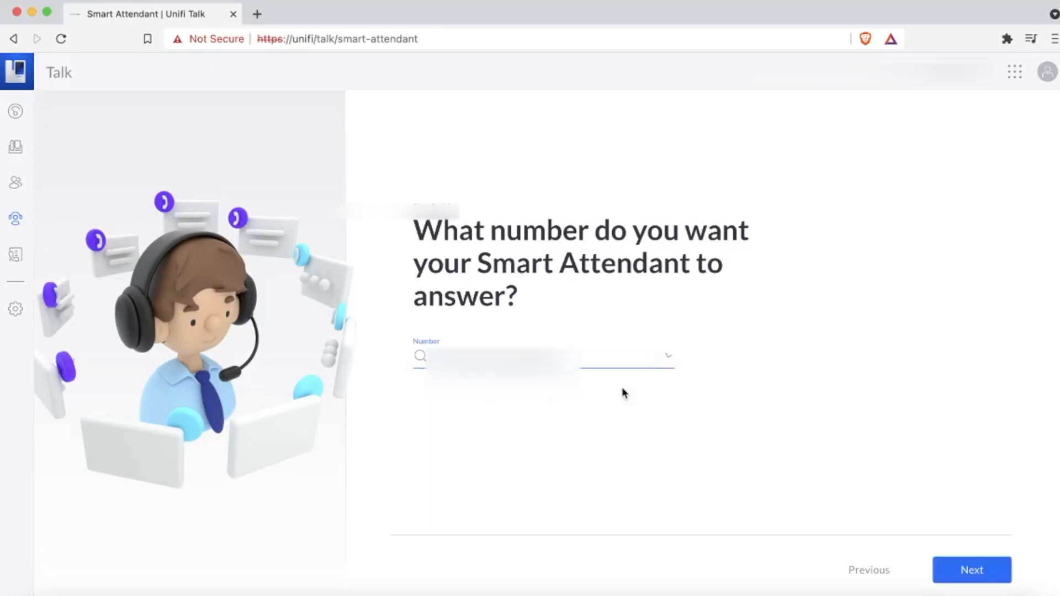
{"action": "left_click", "coordinate": [970, 570]}
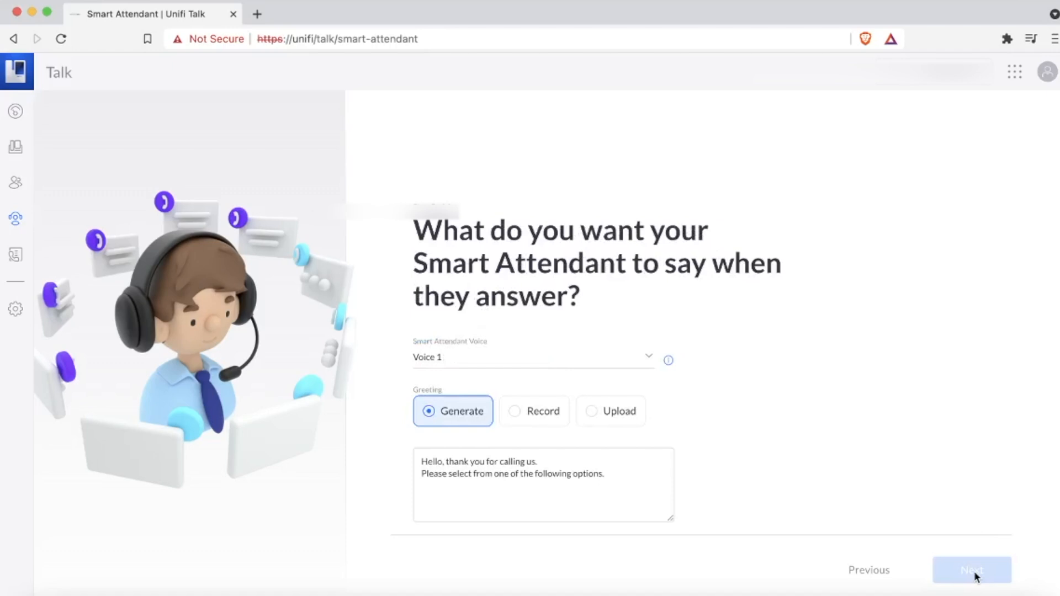
{"action": "mouse_move", "coordinate": [971, 569]}
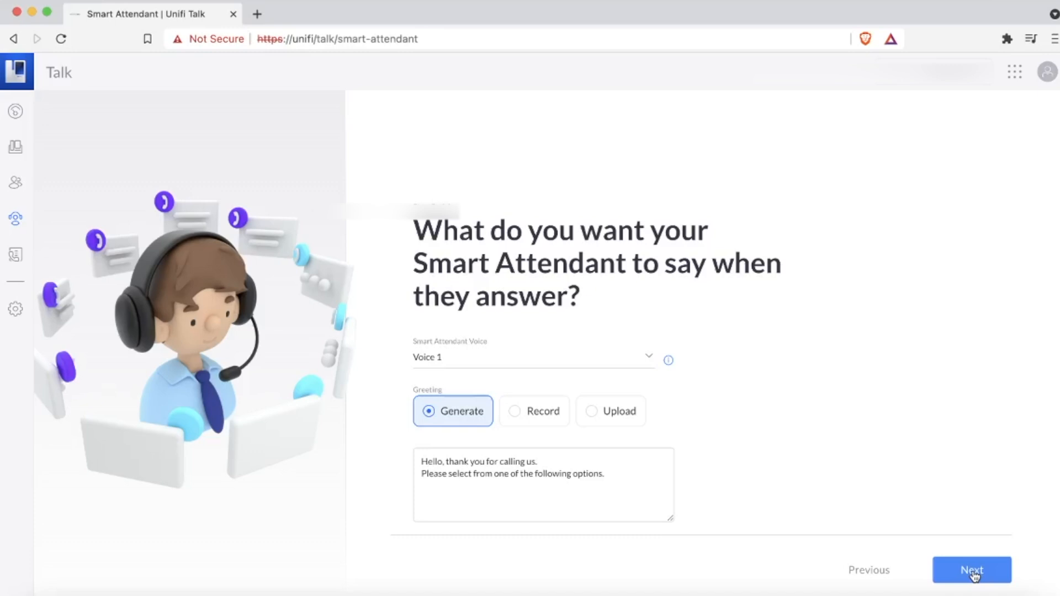
{"action": "left_click", "coordinate": [971, 570]}
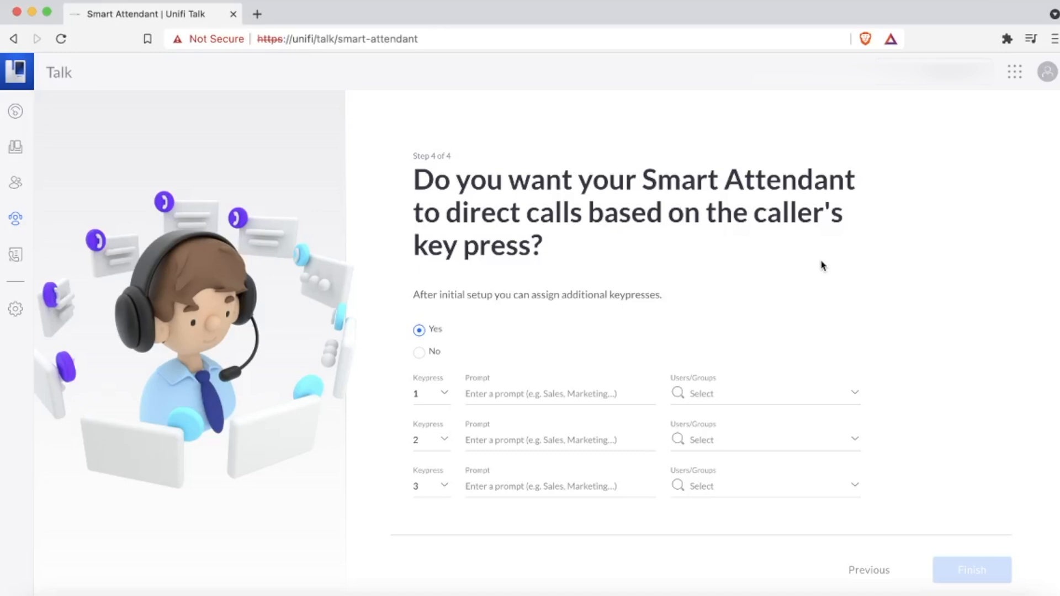
{"action": "mouse_move", "coordinate": [620, 413]}
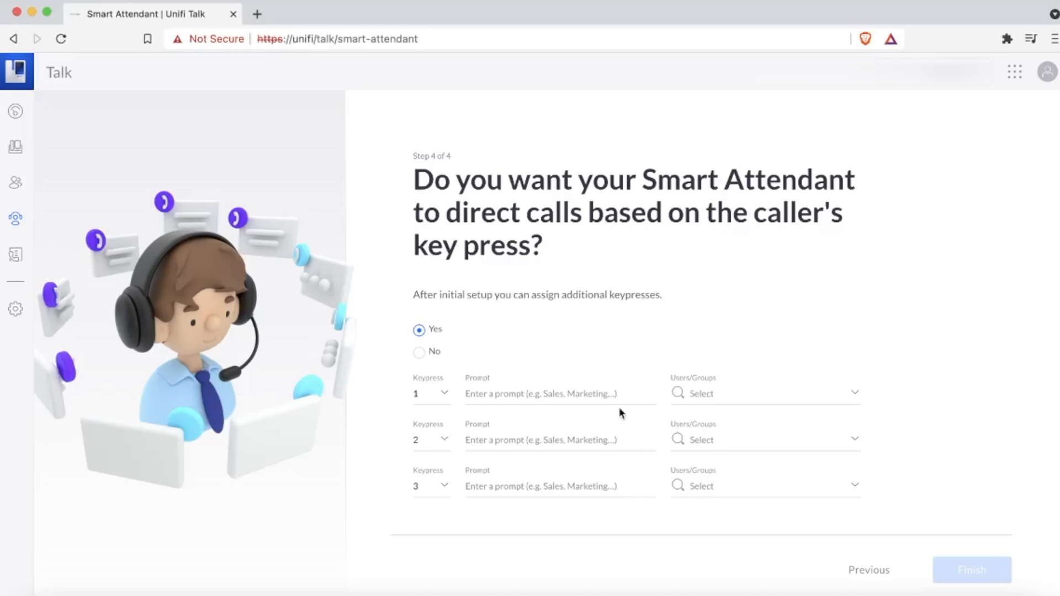
Step: Label keypress 1 prompt 'Sales' and keypress 2 prompt 'Marketing'
{"action": "left_click", "coordinate": [557, 393]}
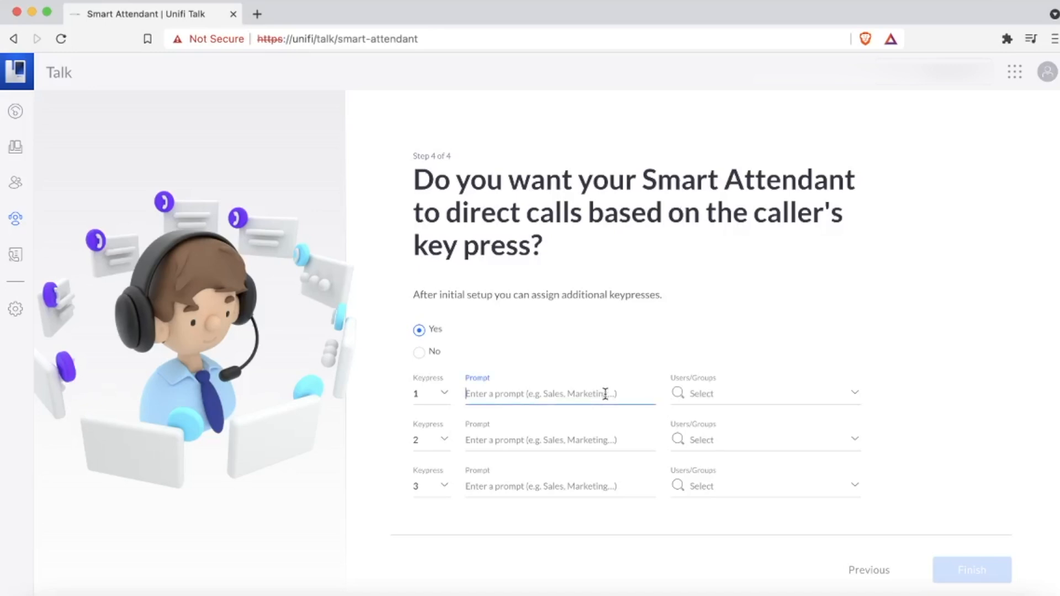
{"action": "type", "text": "Sales"}
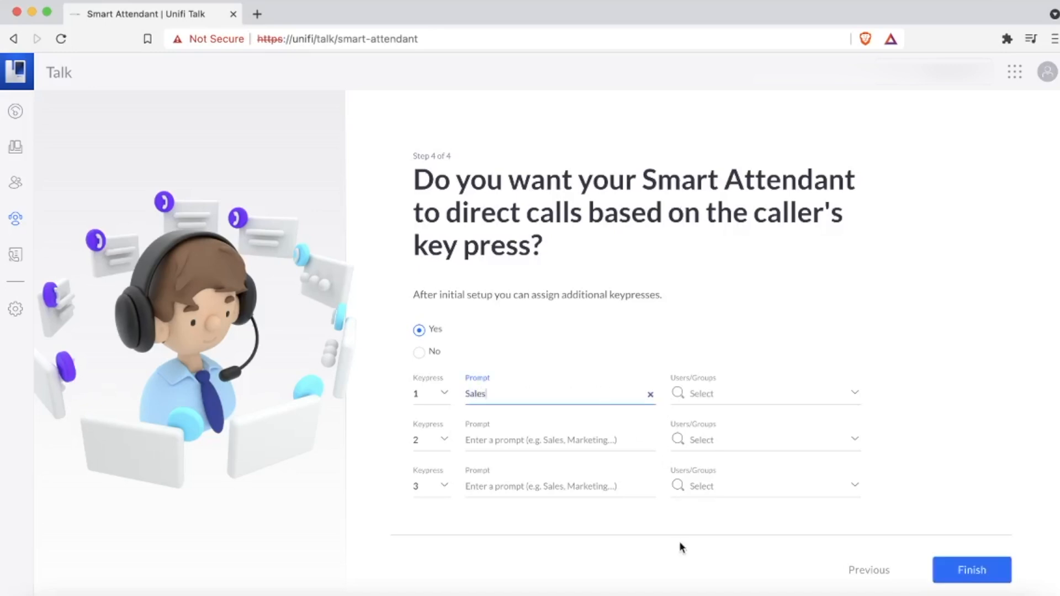
{"action": "left_click", "coordinate": [558, 441]}
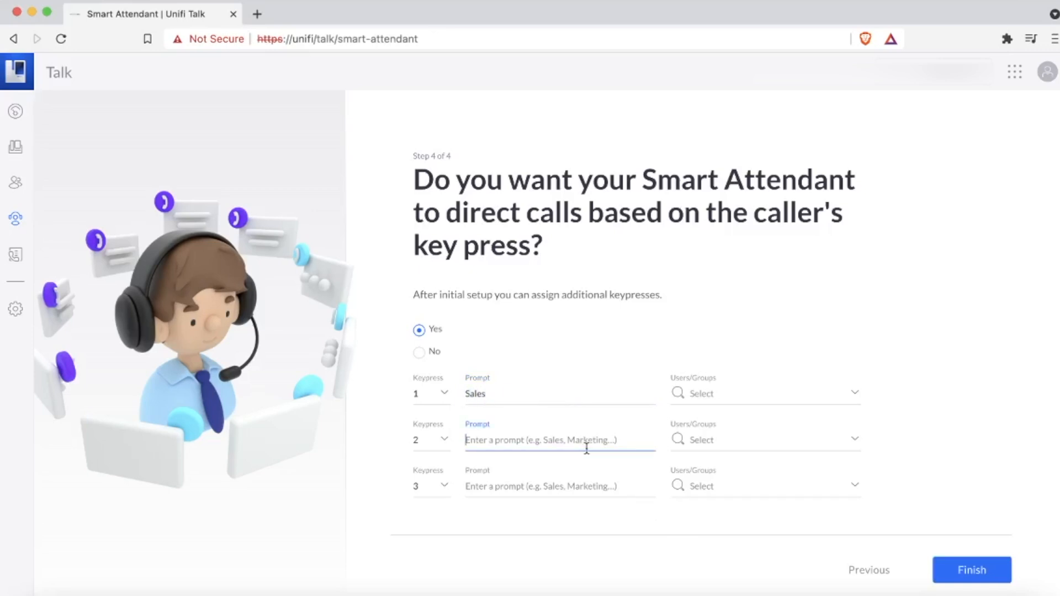
{"action": "type", "text": "Marketing"}
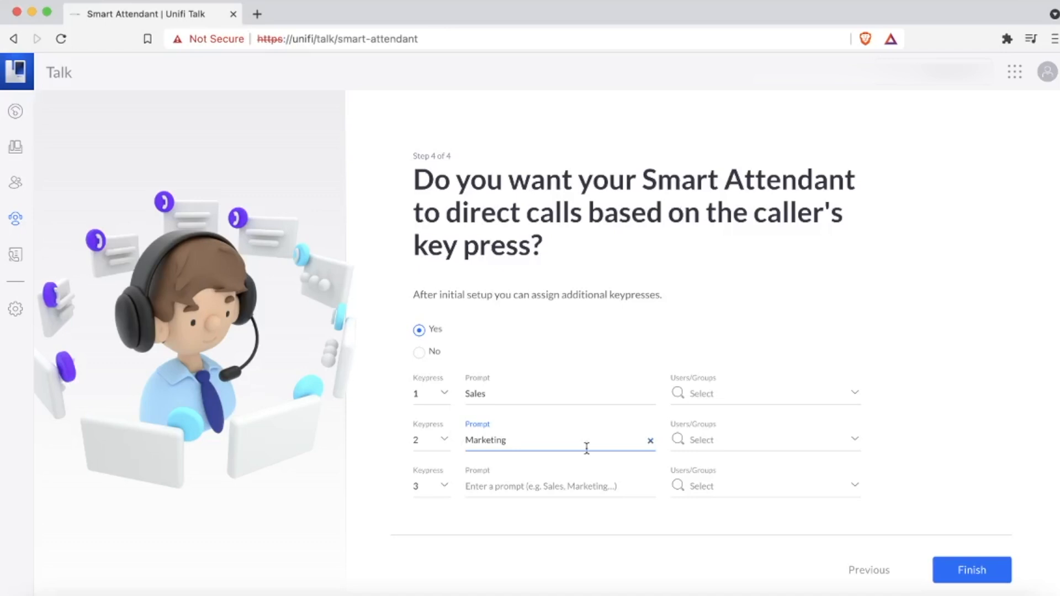
Step: Route keypresses 1 and 2 to user A J and finish creating attendant Doug
{"action": "left_click", "coordinate": [757, 393]}
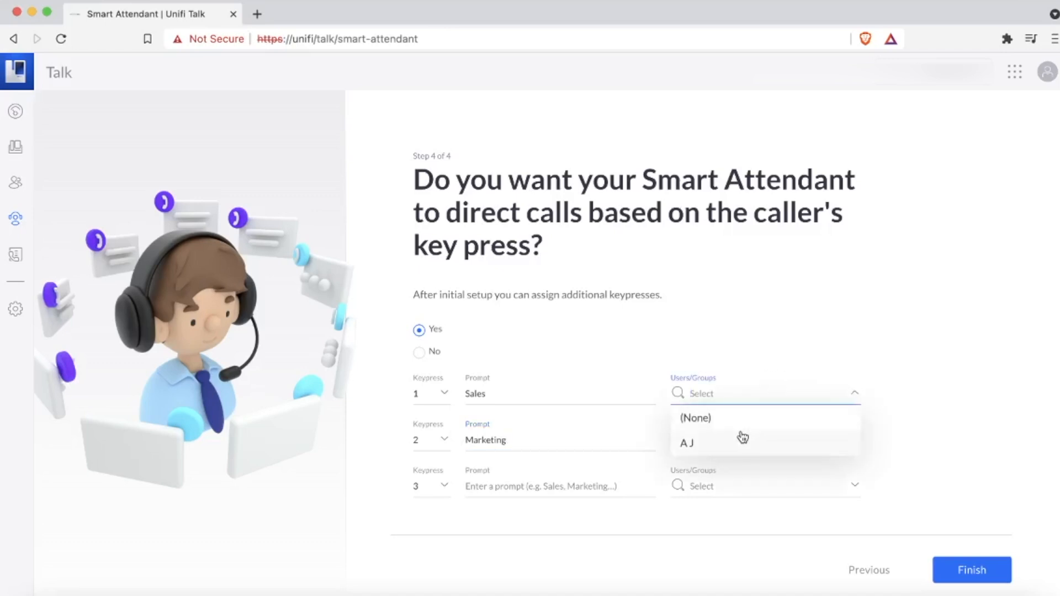
{"action": "left_click", "coordinate": [694, 418]}
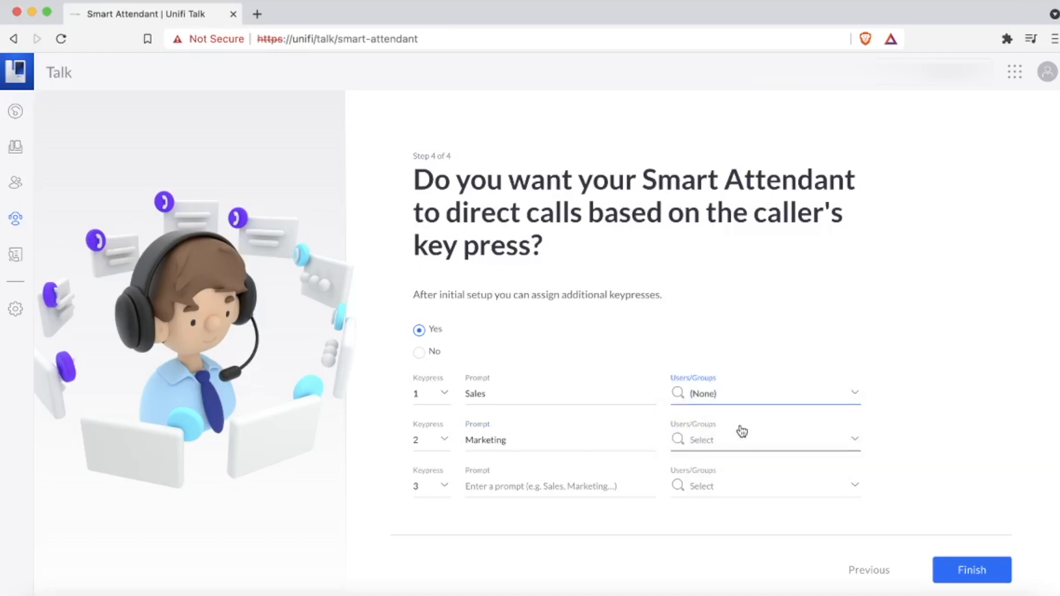
{"action": "left_click", "coordinate": [763, 439]}
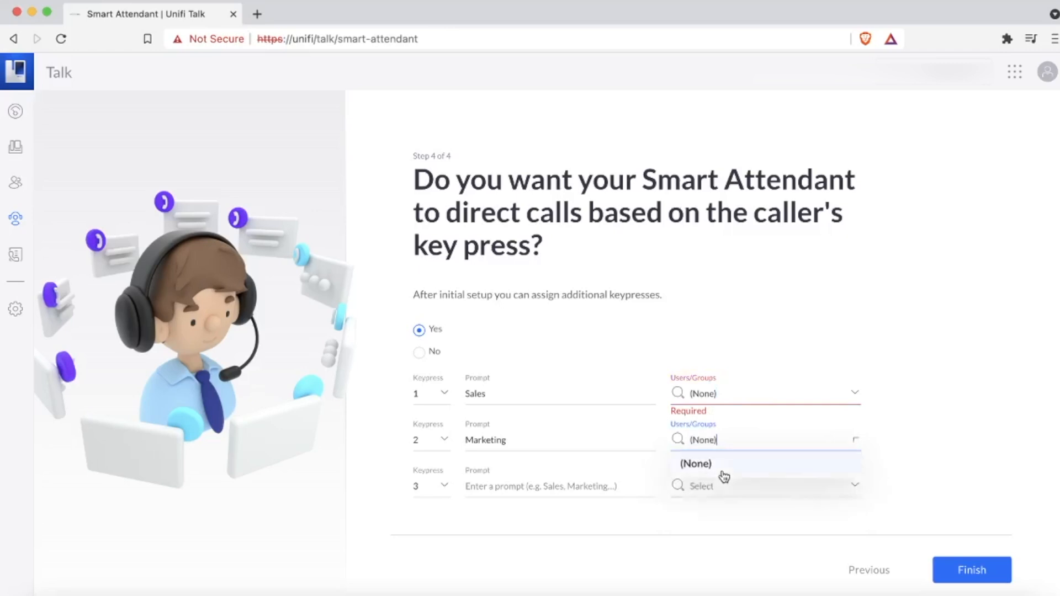
{"action": "left_click", "coordinate": [764, 393]}
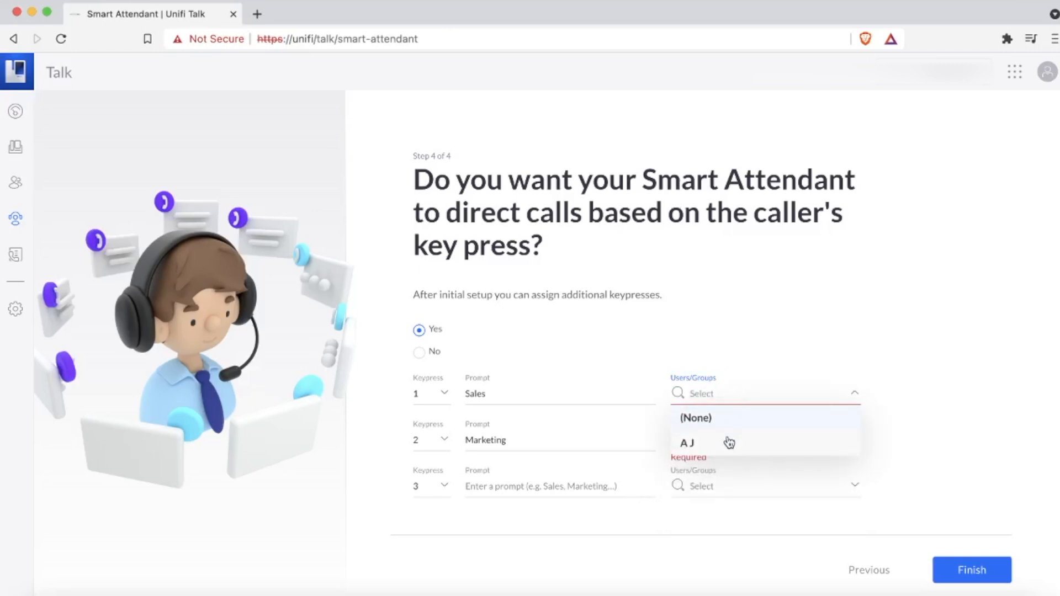
{"action": "left_click", "coordinate": [687, 443]}
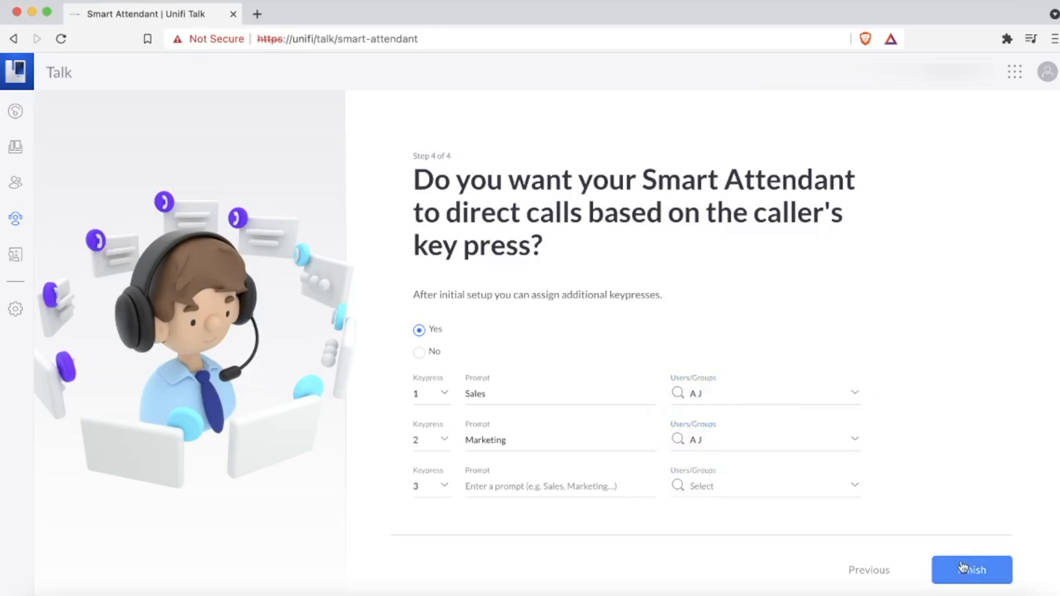
{"action": "left_click", "coordinate": [971, 570]}
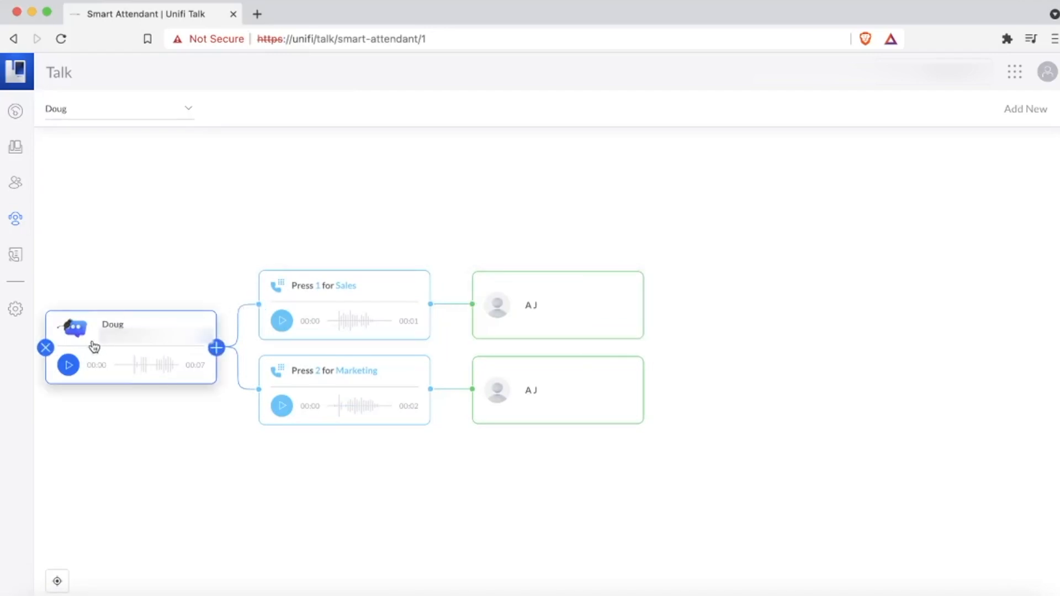
{"action": "mouse_move", "coordinate": [97, 358]}
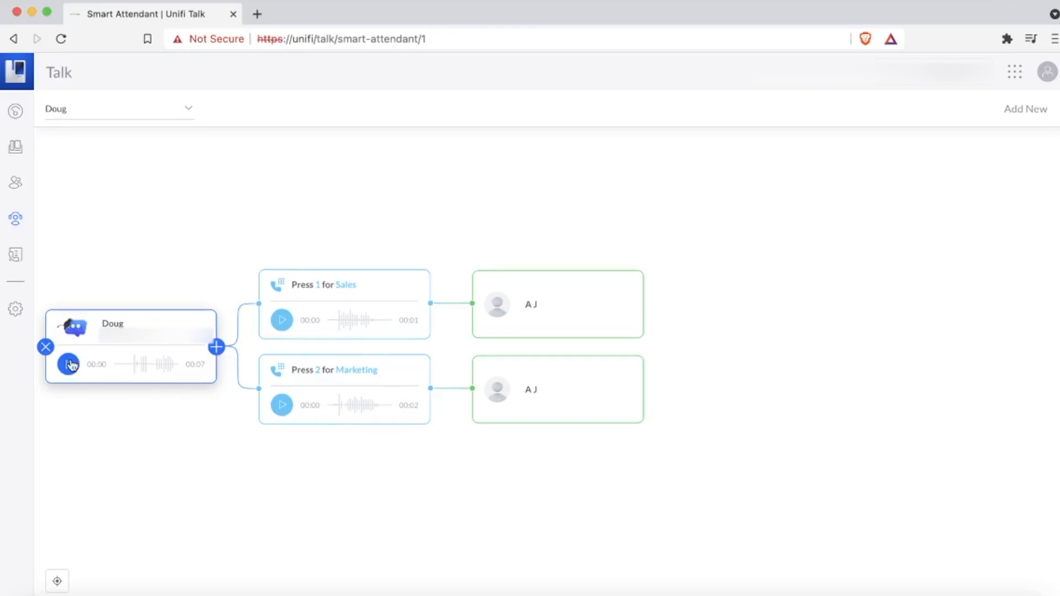
Step: Preview Doug's greeting and the Sales and Marketing keypress prompts in the attendant flow
{"action": "left_click", "coordinate": [69, 365]}
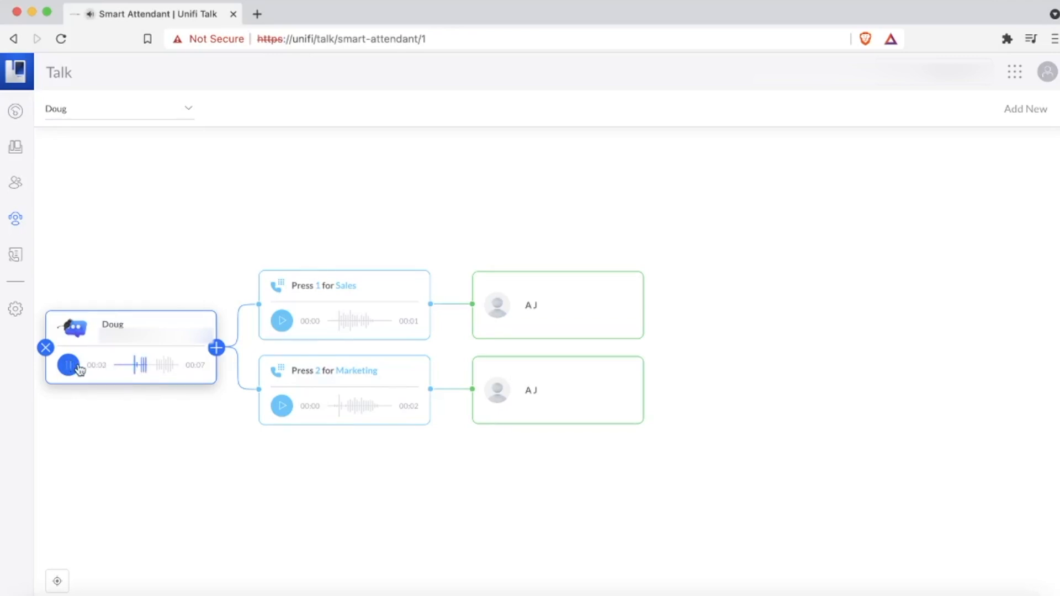
{"action": "left_click", "coordinate": [67, 365]}
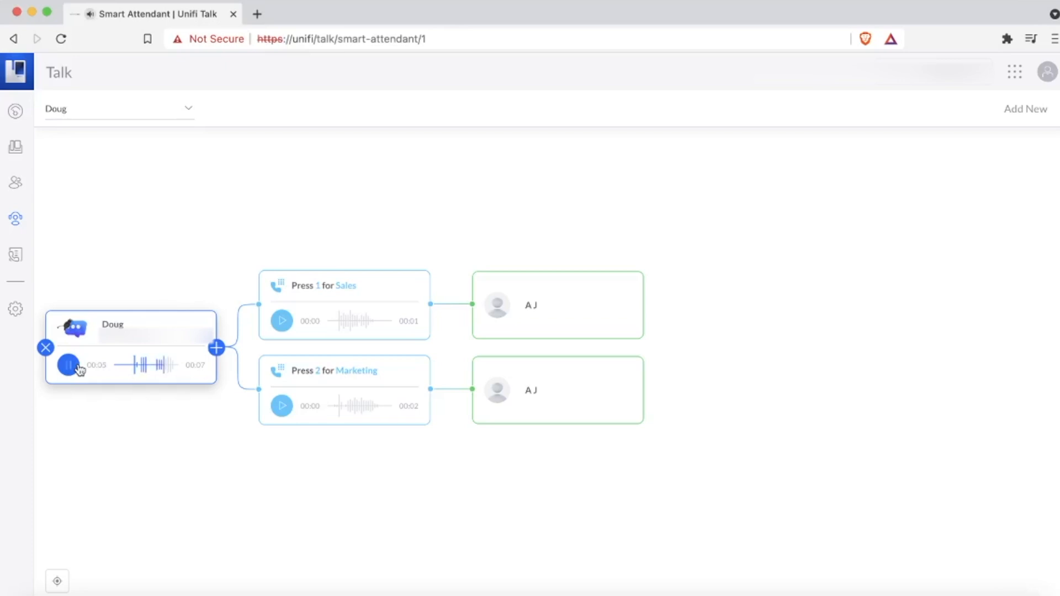
{"action": "left_click", "coordinate": [68, 365]}
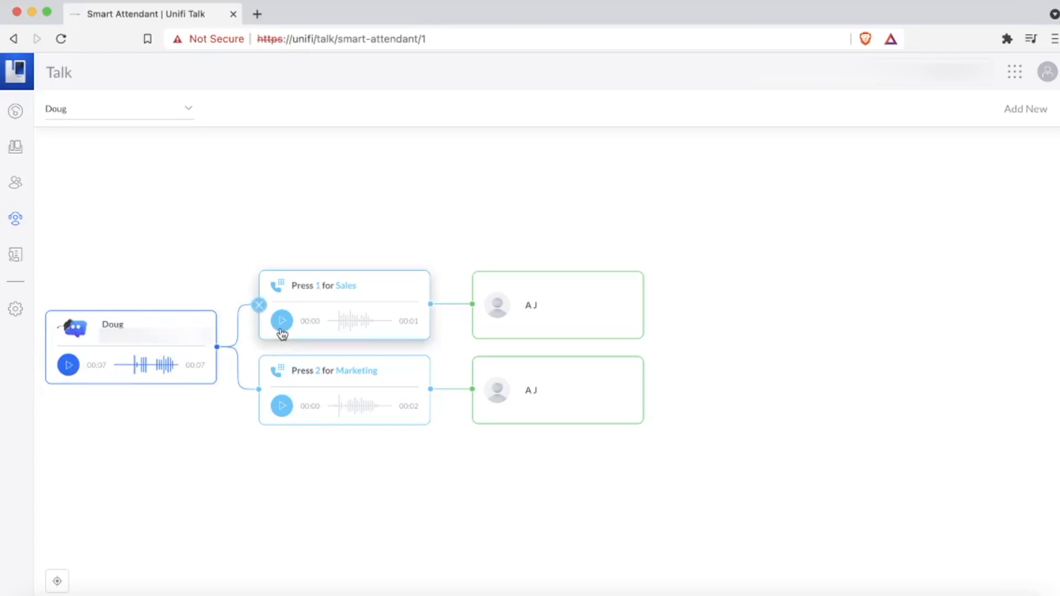
{"action": "left_click", "coordinate": [282, 320]}
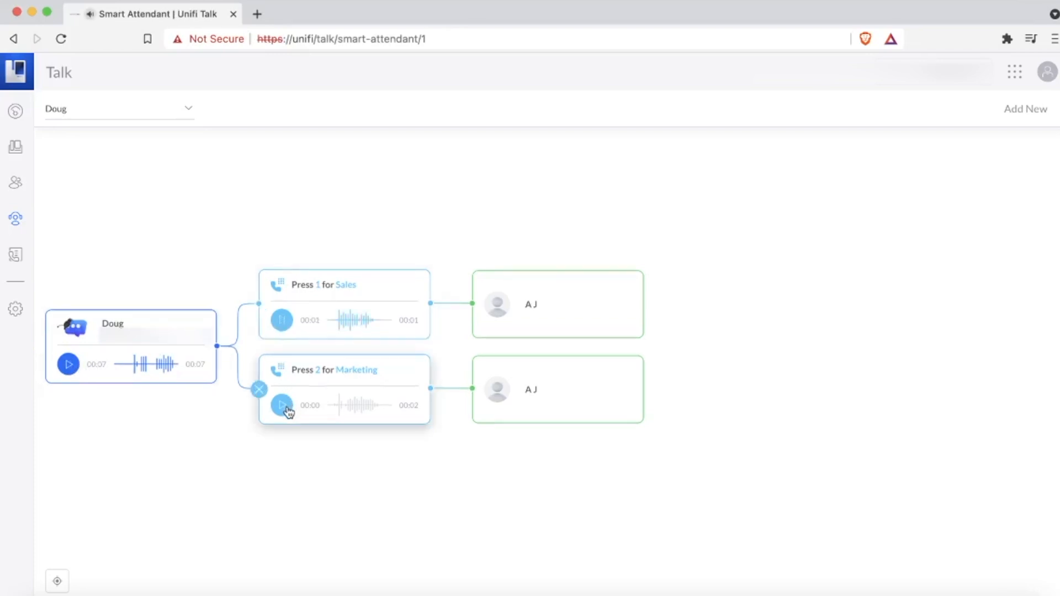
{"action": "left_click", "coordinate": [282, 405]}
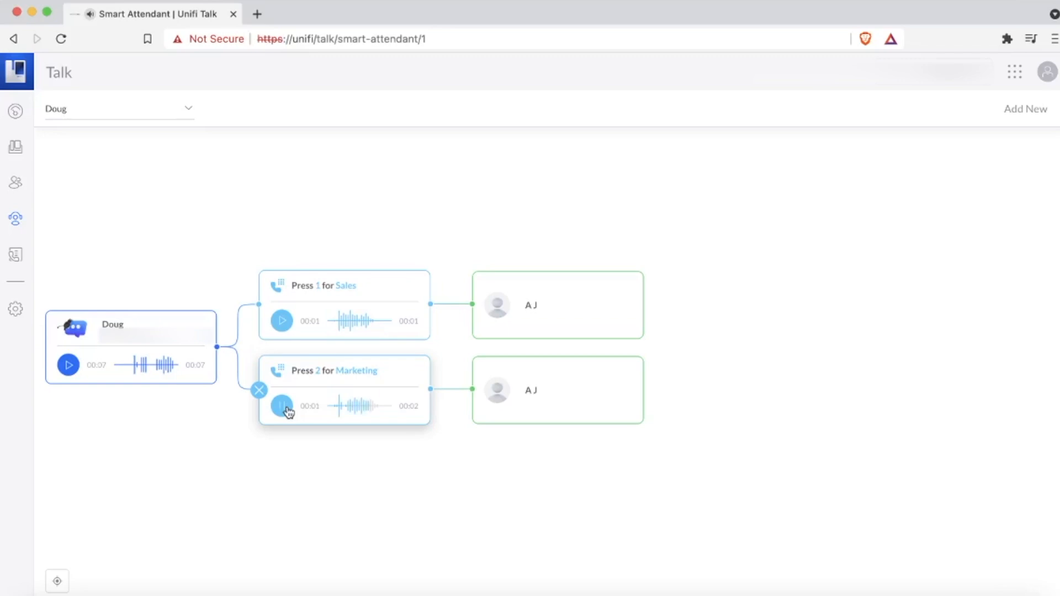
{"action": "left_click", "coordinate": [282, 405]}
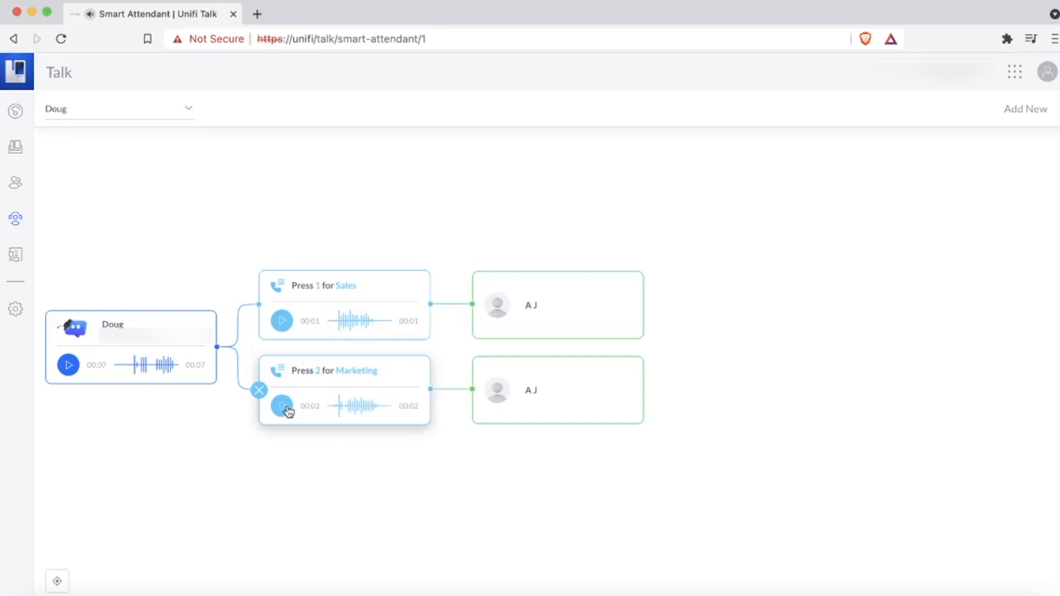
{"action": "mouse_move", "coordinate": [15, 264]}
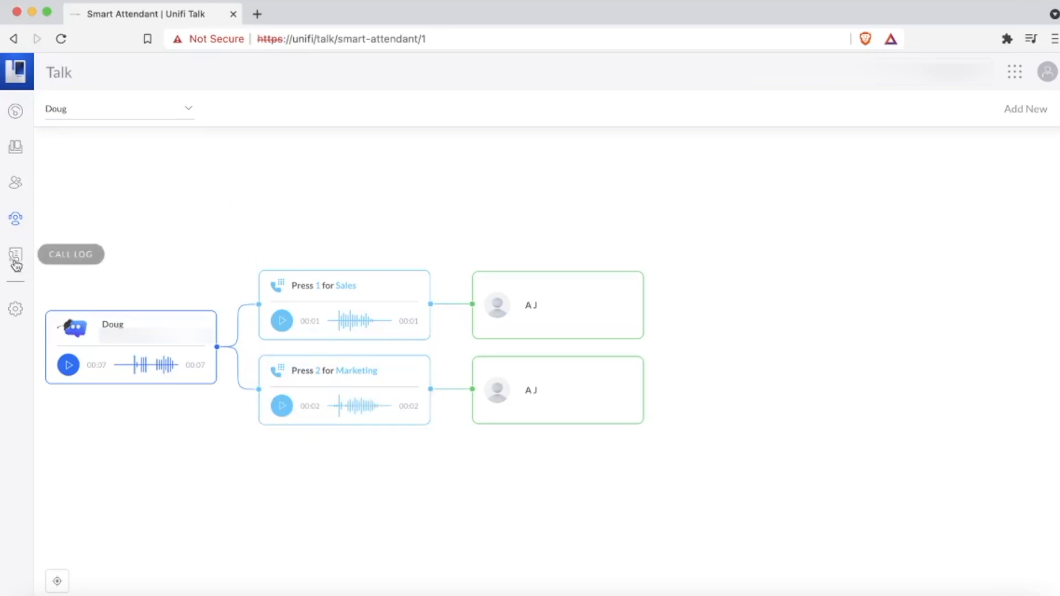
{"action": "mouse_move", "coordinate": [16, 217]}
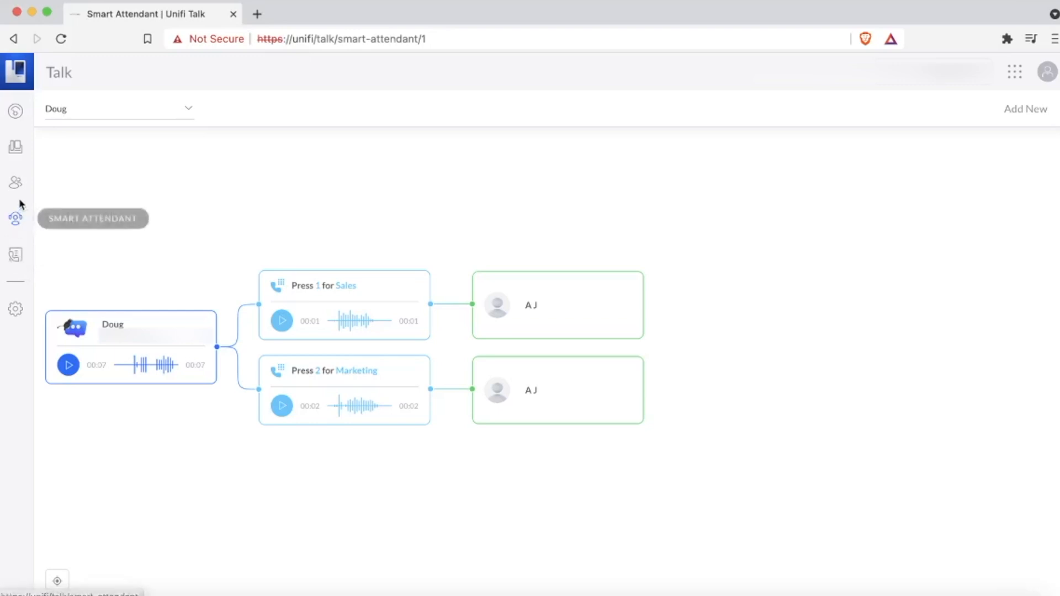
{"action": "mouse_move", "coordinate": [16, 182]}
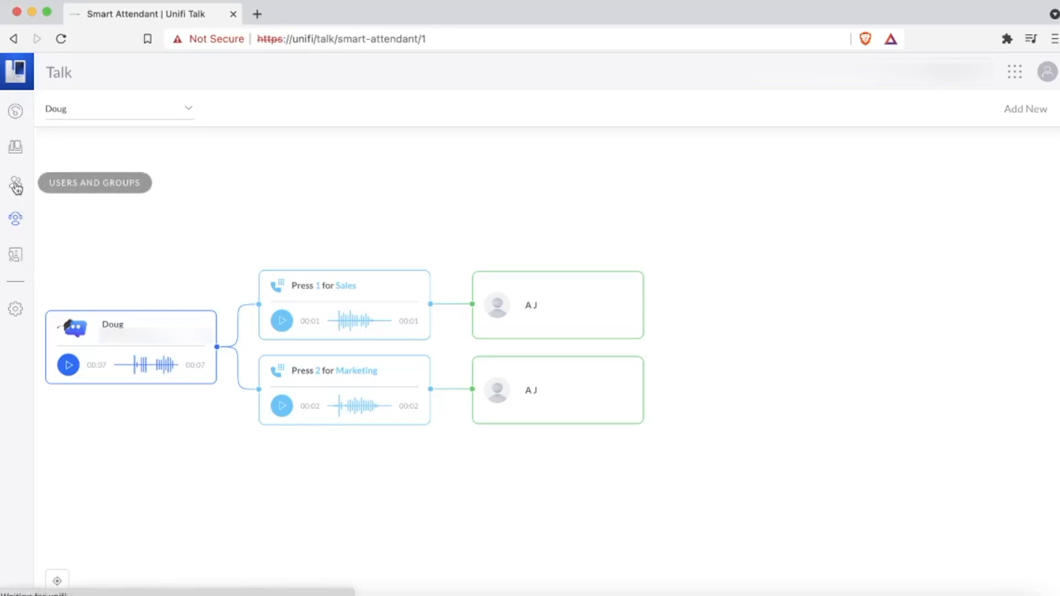